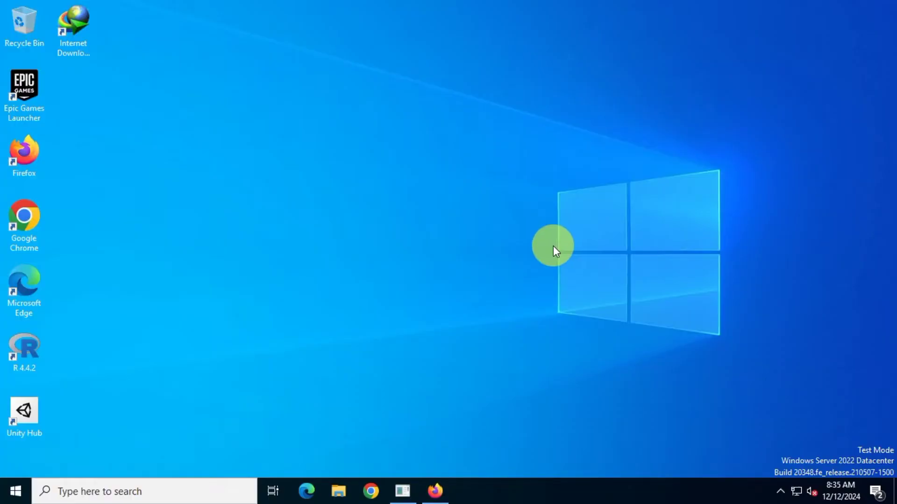
pyautogui.moveTo(589, 207)
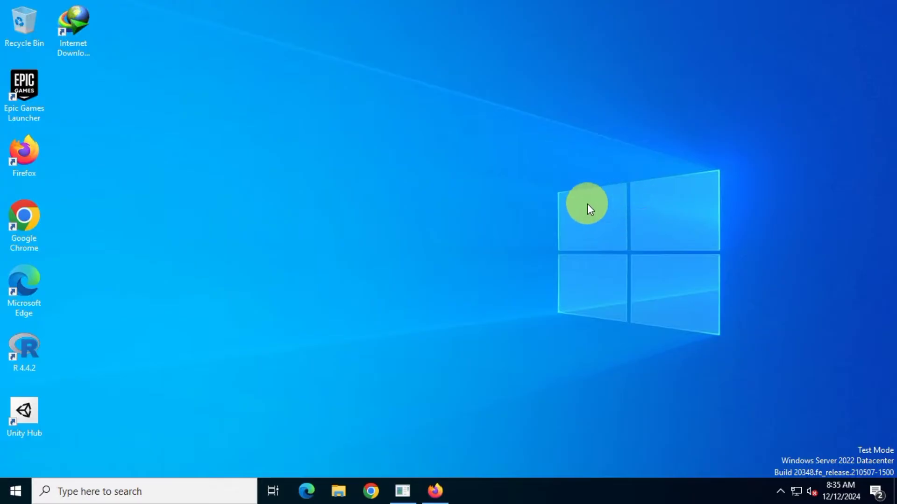
pyautogui.moveTo(436, 491)
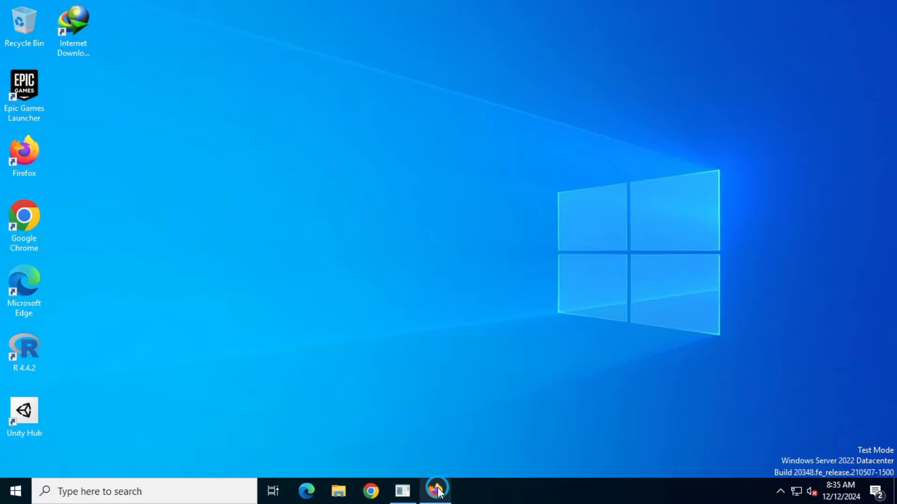
# Restore the Firefox window showing the Admin Console pre-generated packages list
pyautogui.click(436, 490)
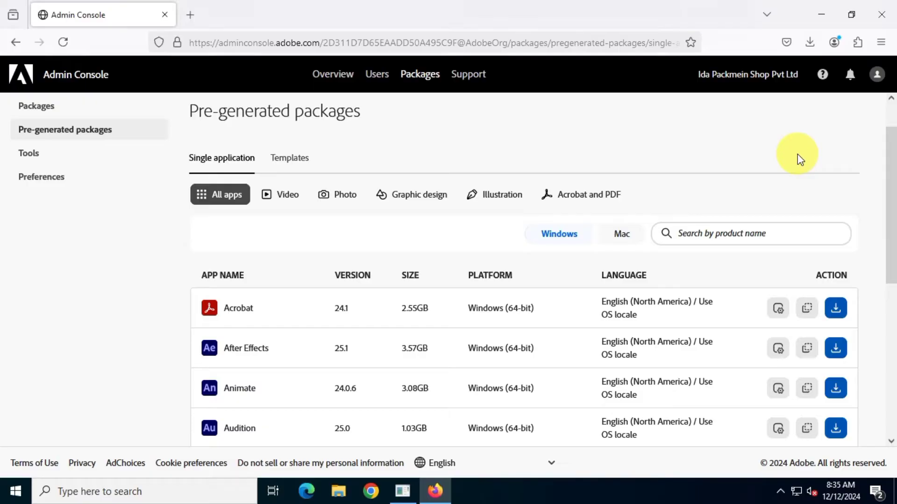
pyautogui.moveTo(841, 177)
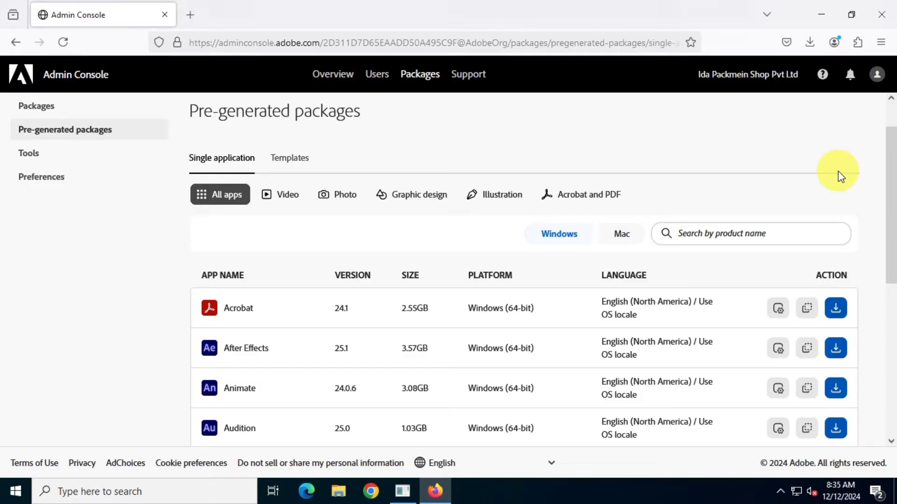
pyautogui.moveTo(892, 189)
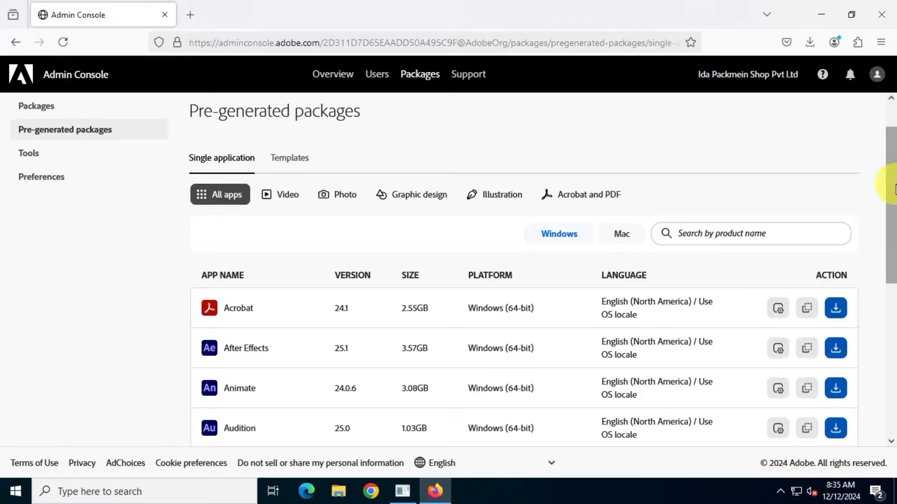
# Set Items per page to 100 so all Windows single-app packages from Acrobat to XD show at once
pyautogui.scroll(-3)
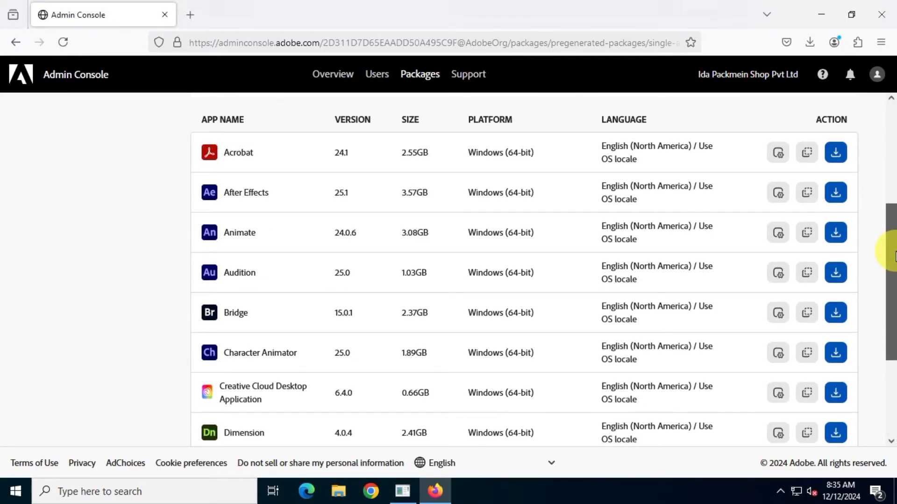
pyautogui.scroll(-3)
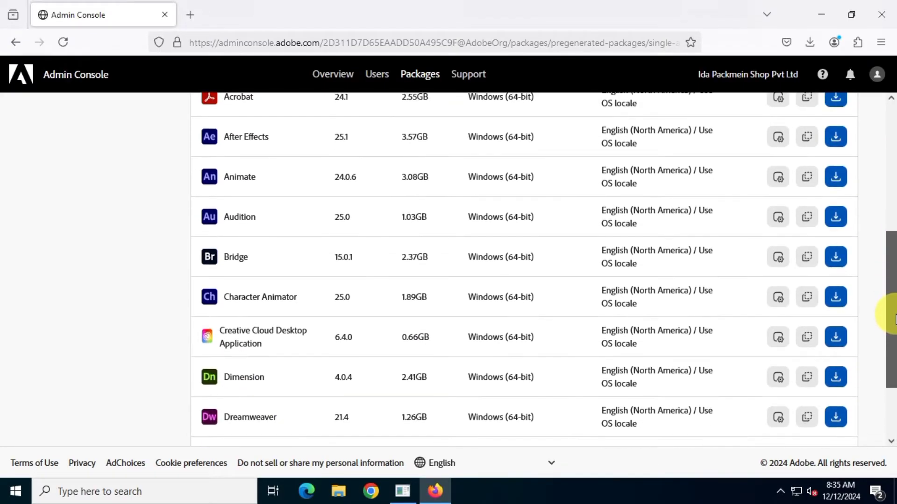
pyautogui.scroll(-3)
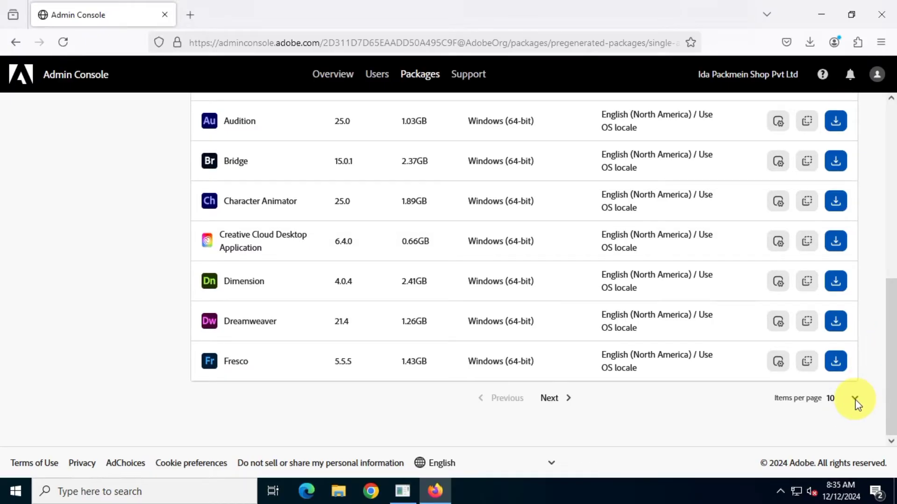
pyautogui.click(855, 398)
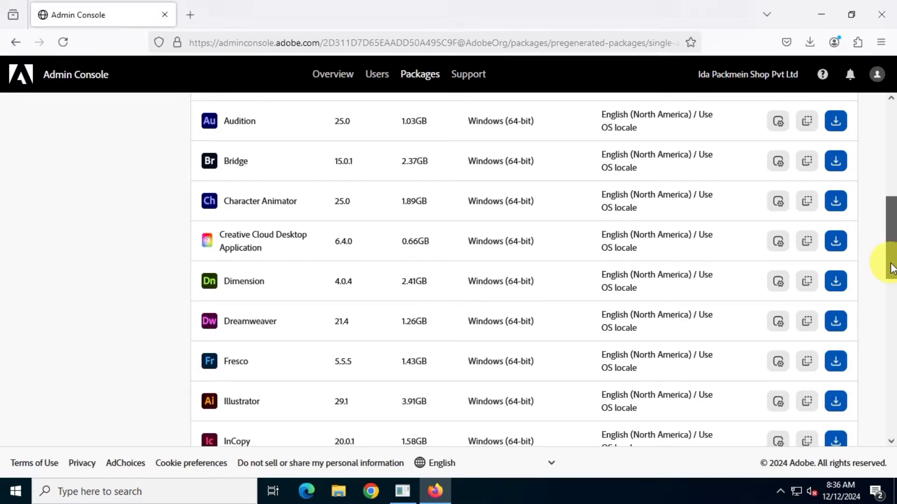
pyautogui.scroll(-3)
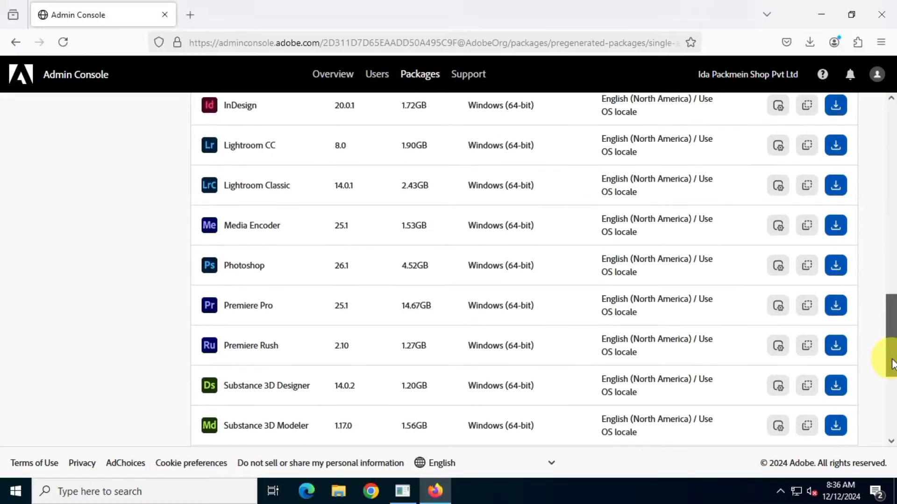
pyautogui.scroll(-3)
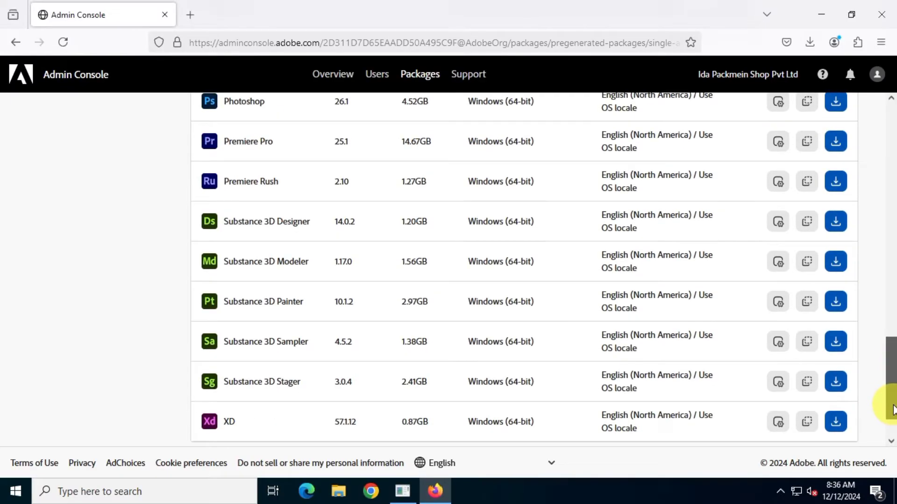
pyautogui.scroll(-3)
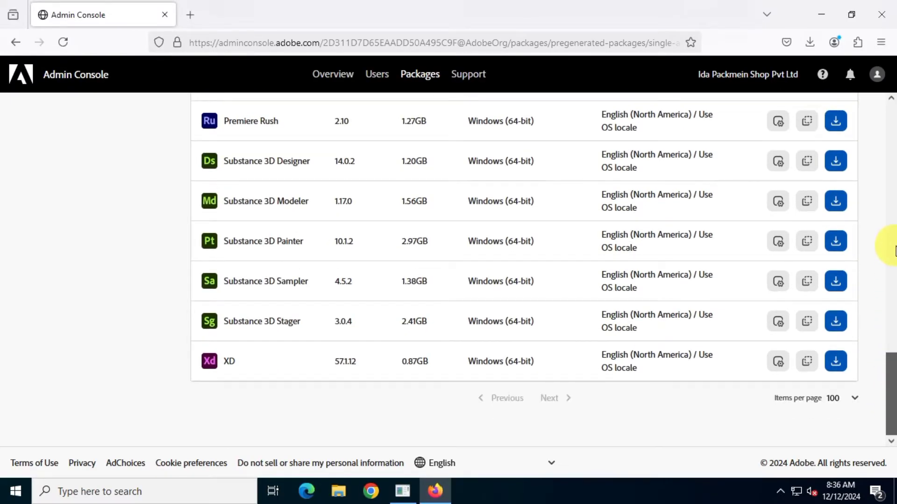
pyautogui.scroll(3)
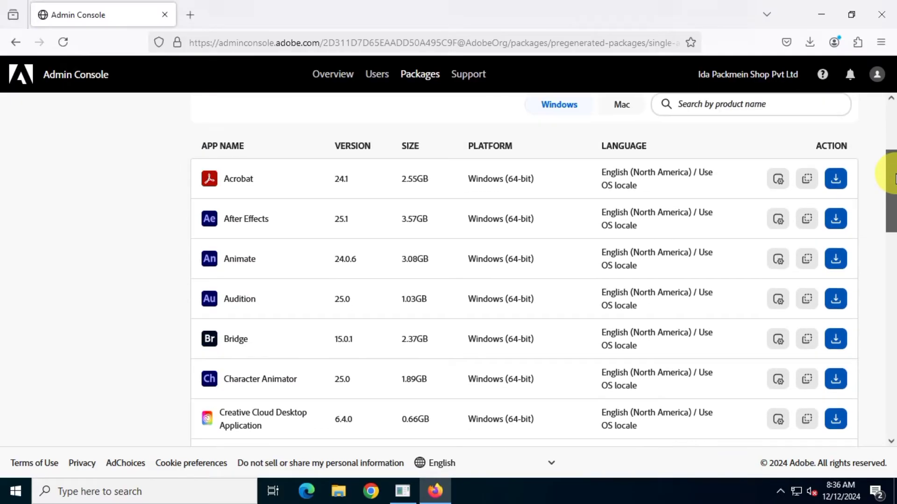
pyautogui.scroll(3)
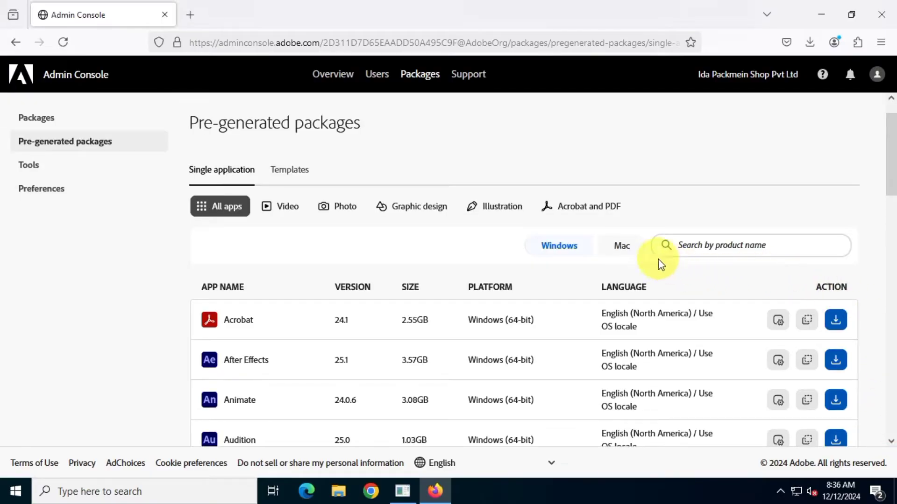
pyautogui.moveTo(482, 239)
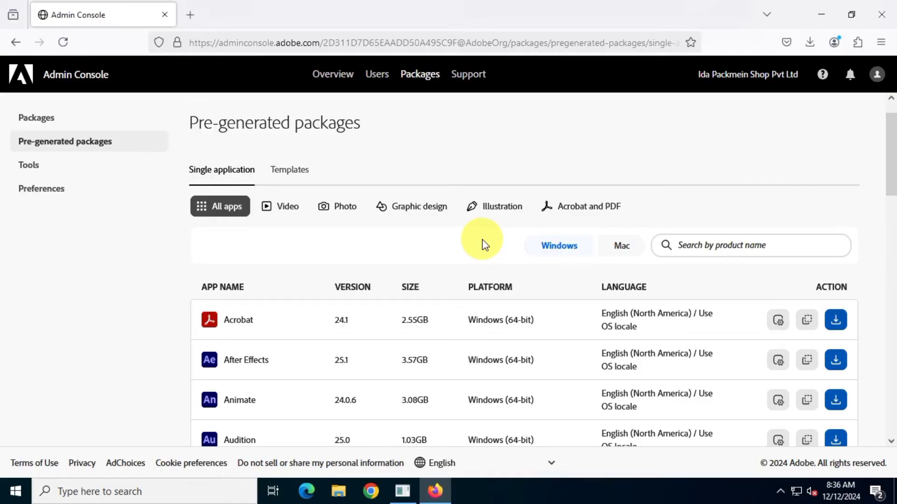
pyautogui.moveTo(560, 245)
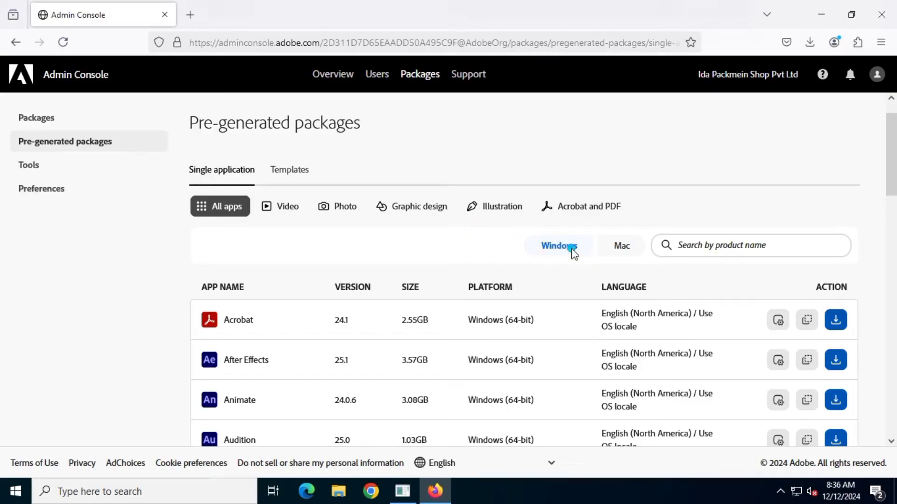
pyautogui.click(621, 245)
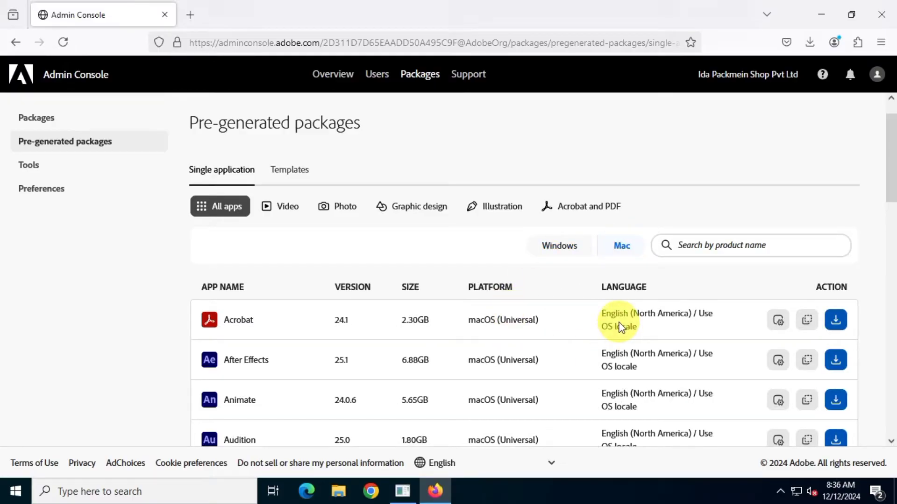
pyautogui.scroll(-3)
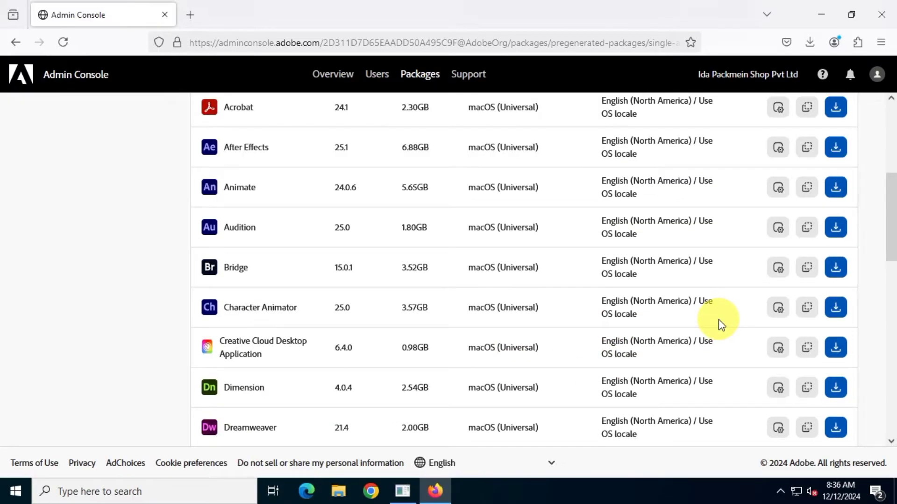
pyautogui.scroll(3)
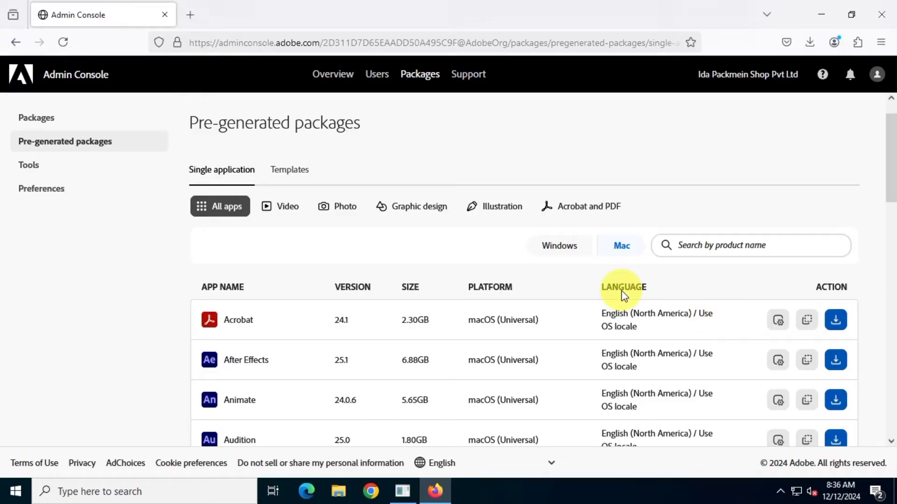
pyautogui.moveTo(558, 246)
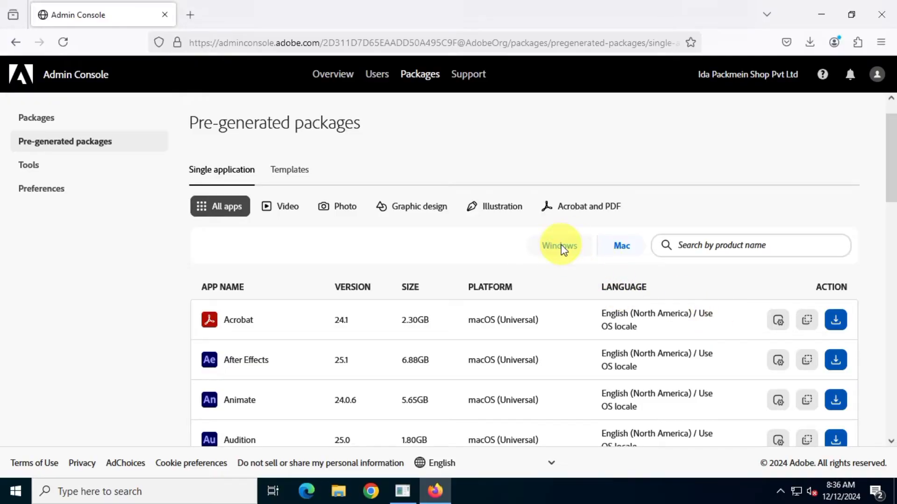
pyautogui.click(558, 244)
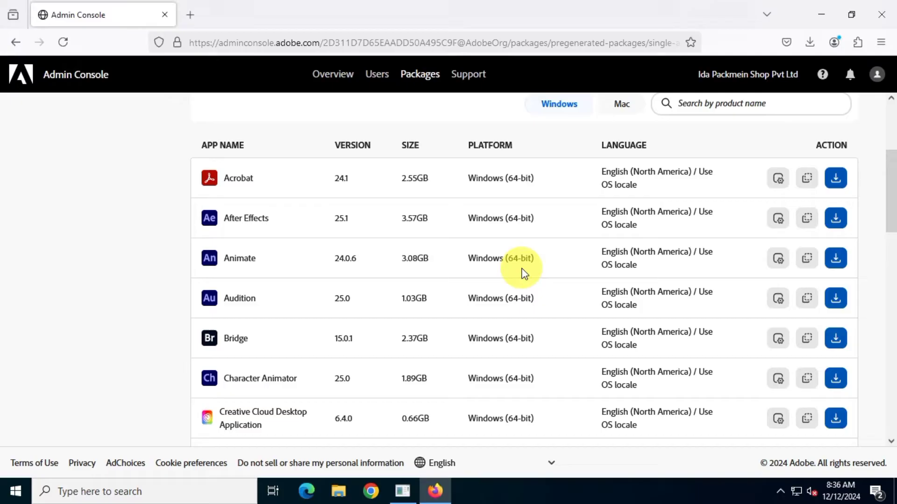
pyautogui.scroll(-3)
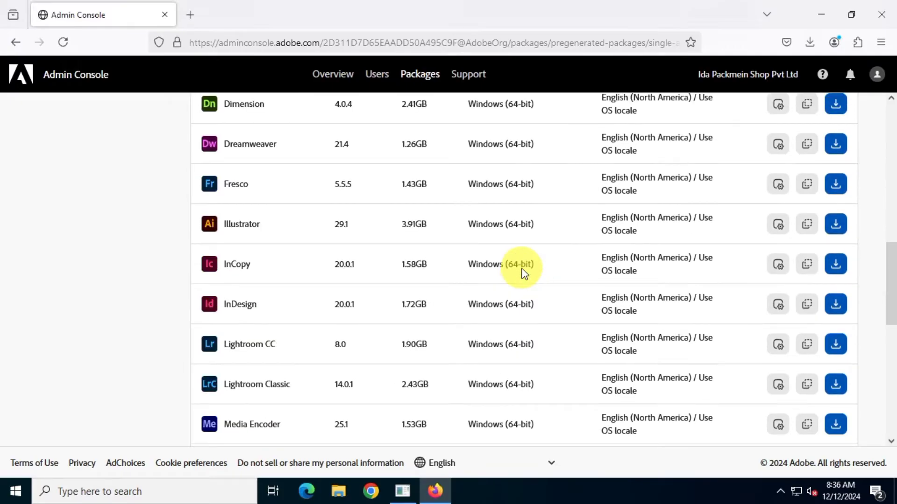
pyautogui.scroll(-3)
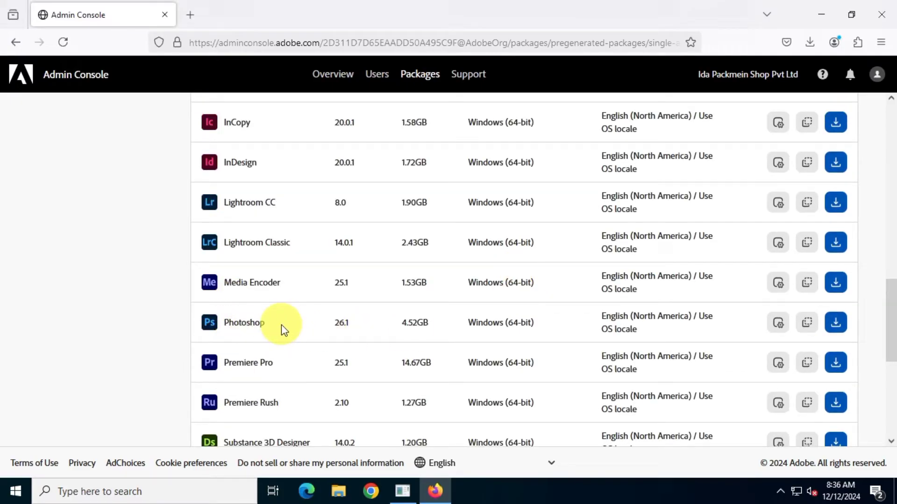
pyautogui.moveTo(636, 331)
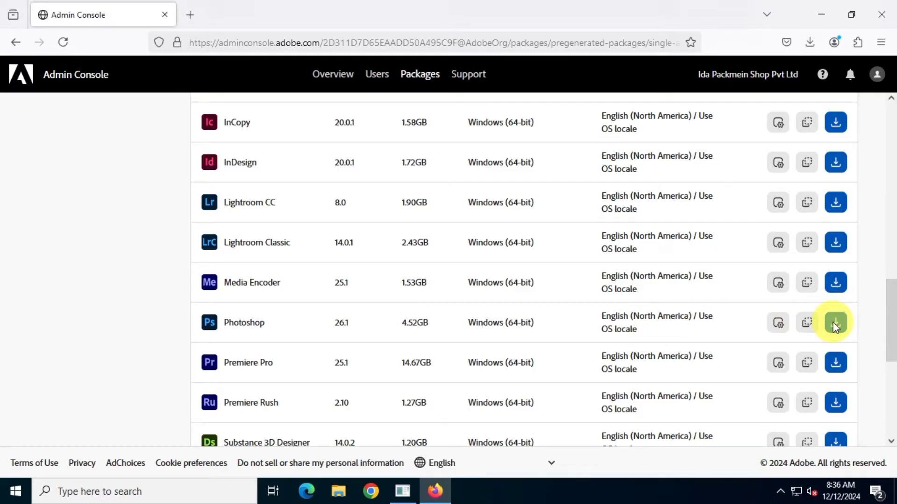
pyautogui.click(834, 322)
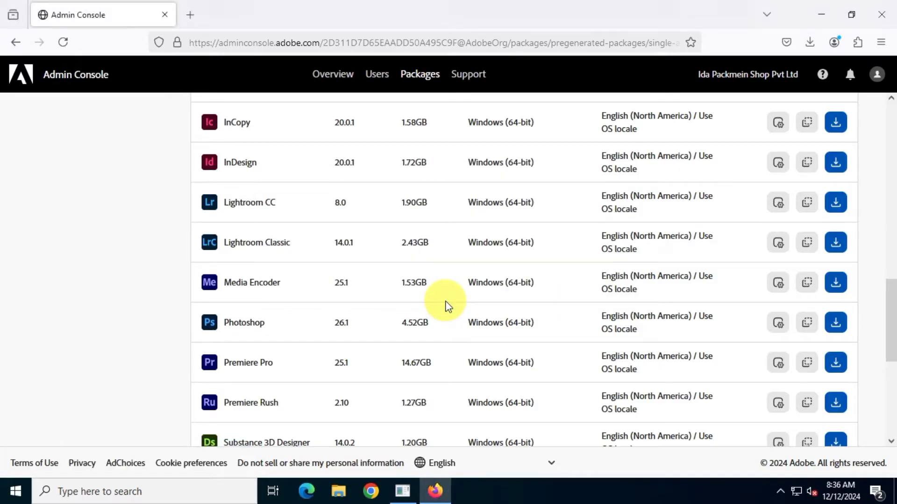
pyautogui.click(835, 322)
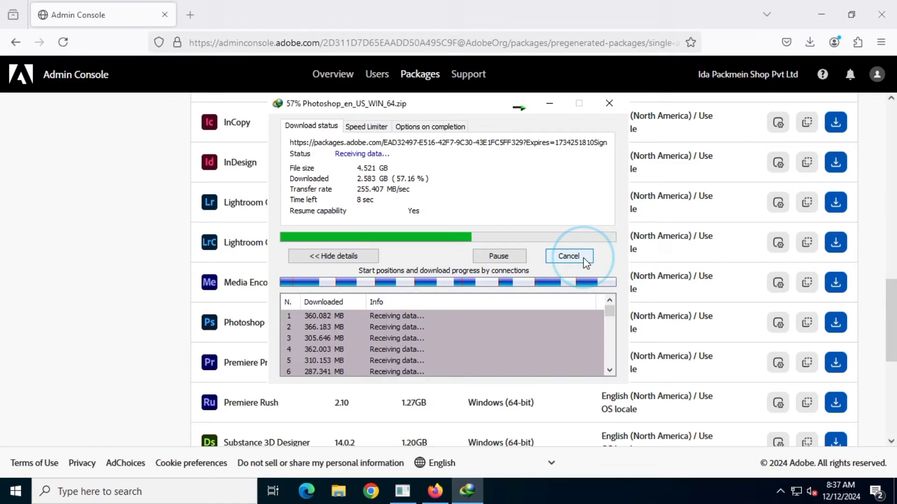
pyautogui.click(568, 256)
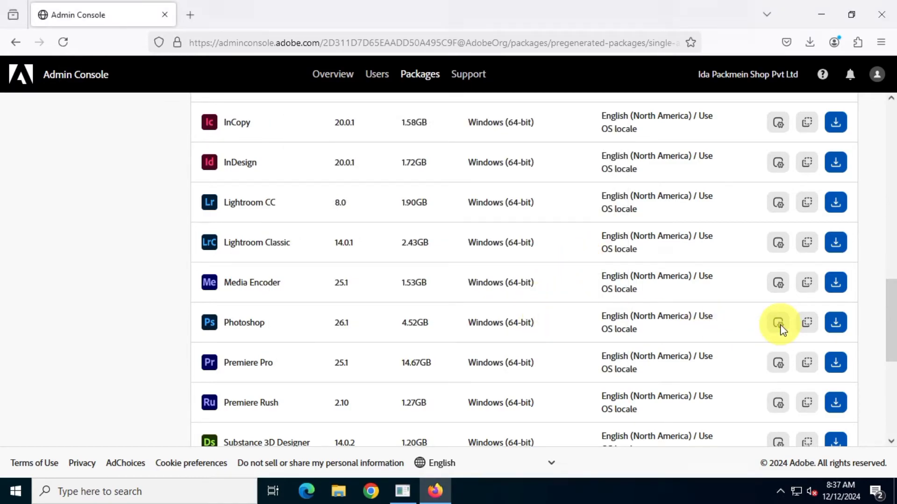
pyautogui.moveTo(778, 322)
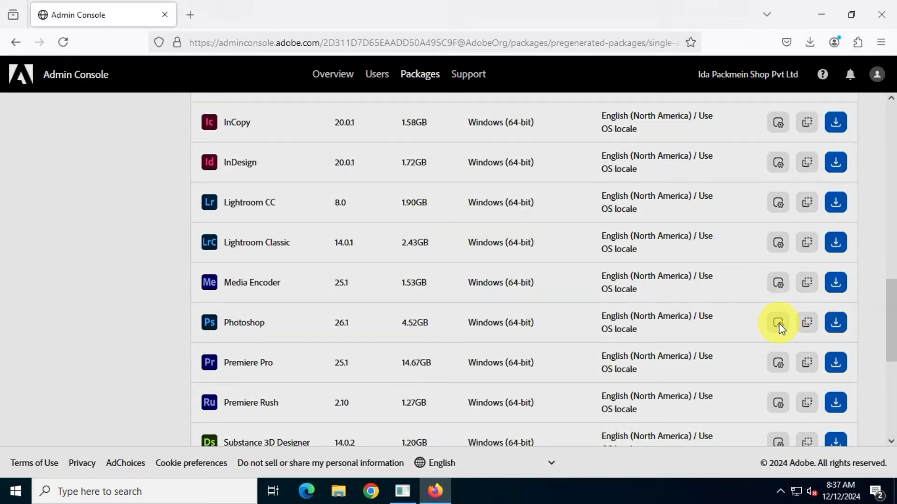
pyautogui.click(776, 322)
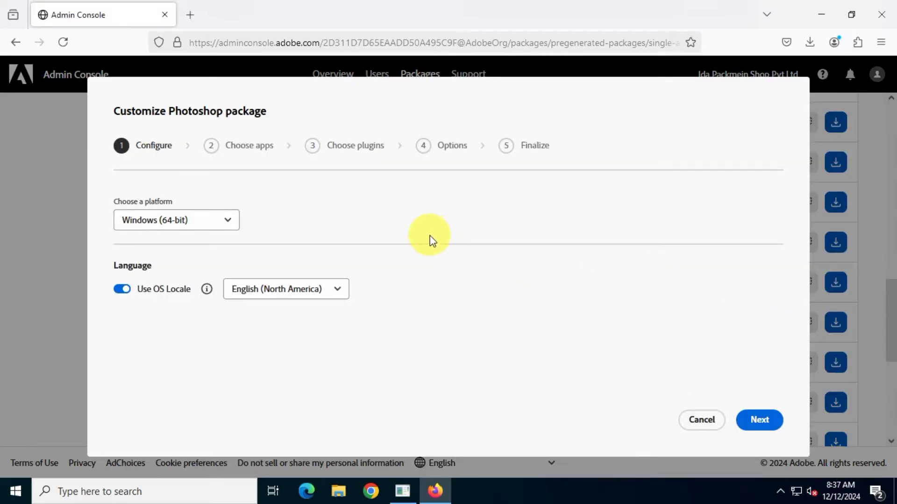
pyautogui.click(175, 219)
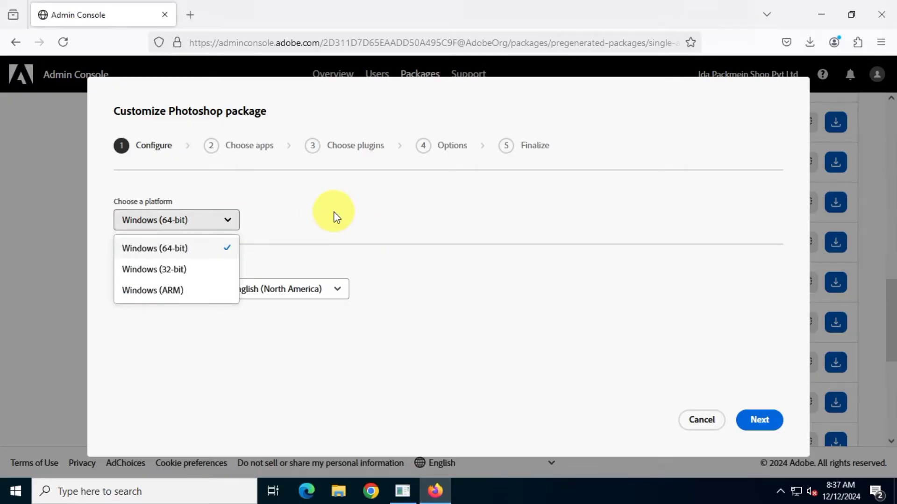
pyautogui.moveTo(184, 250)
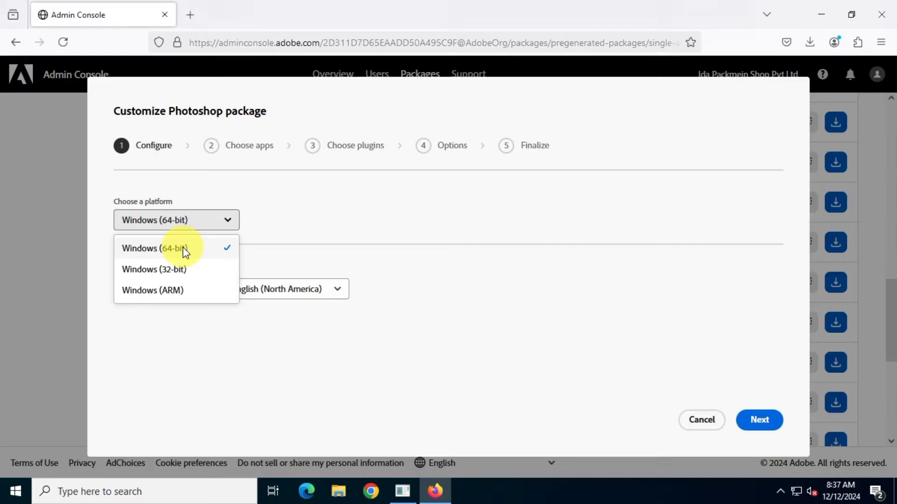
pyautogui.click(154, 249)
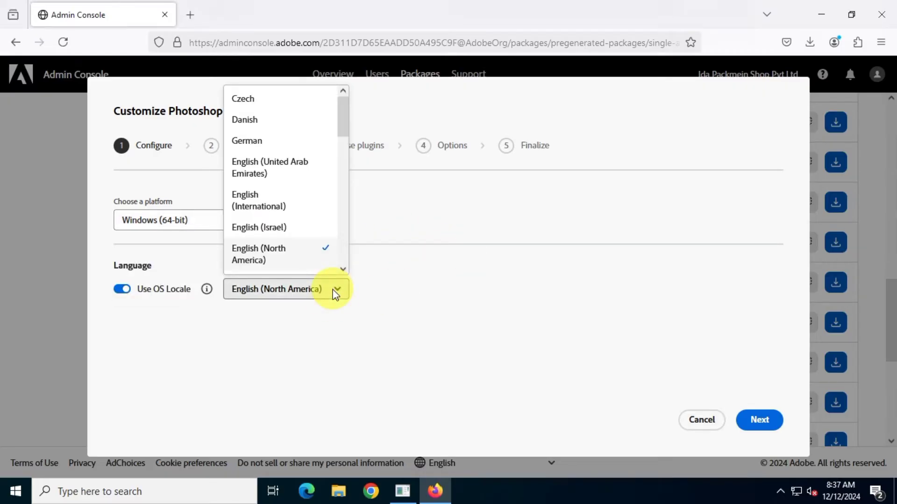
pyautogui.scroll(-3)
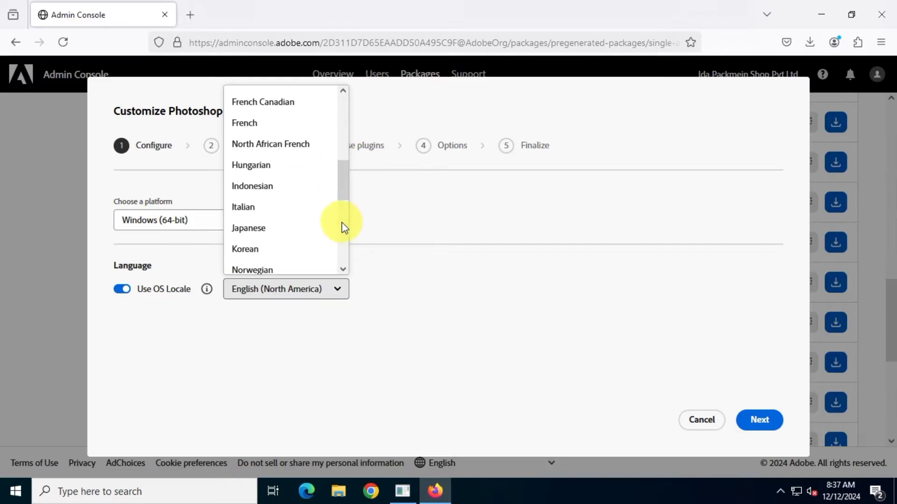
pyautogui.click(457, 332)
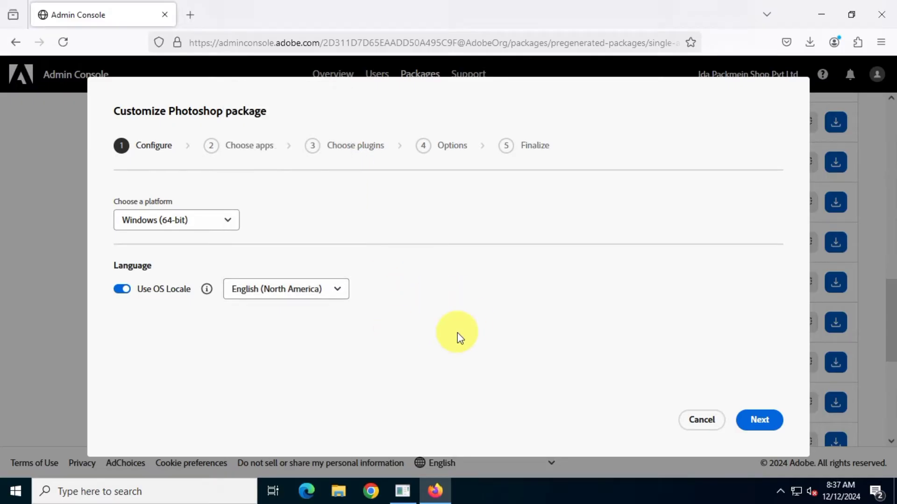
# Add Acrobat (24.1) to the selected applications with Photoshop and continue to plugins
pyautogui.click(759, 419)
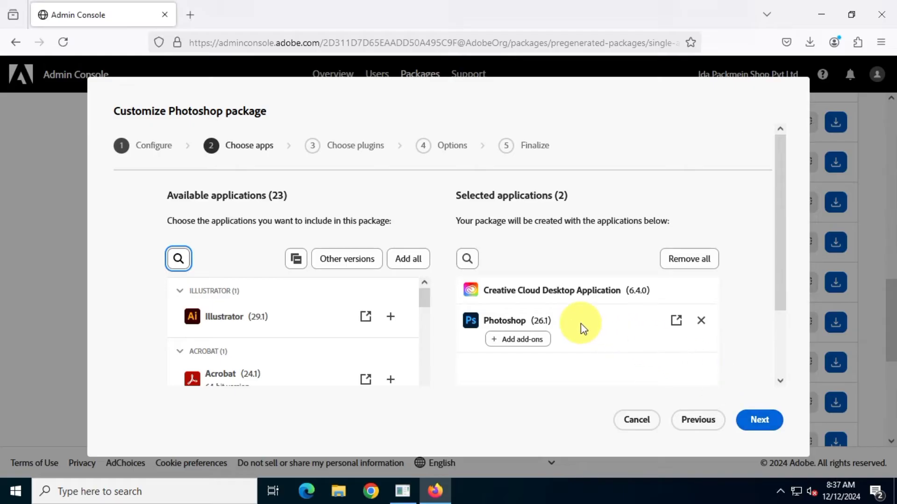
pyautogui.moveTo(532, 335)
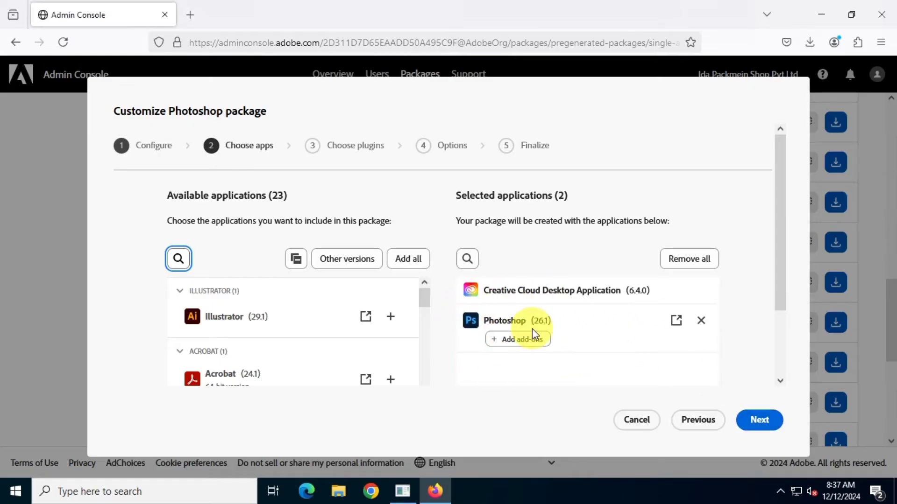
pyautogui.scroll(-3)
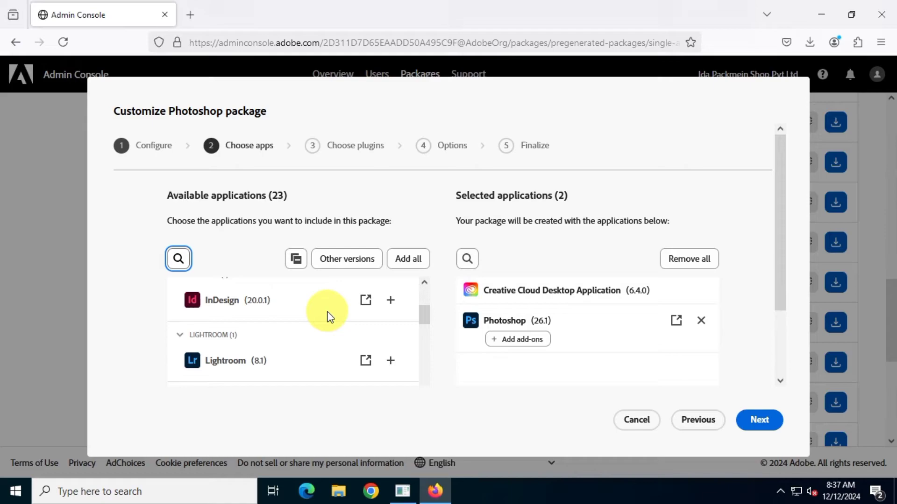
pyautogui.moveTo(293, 334)
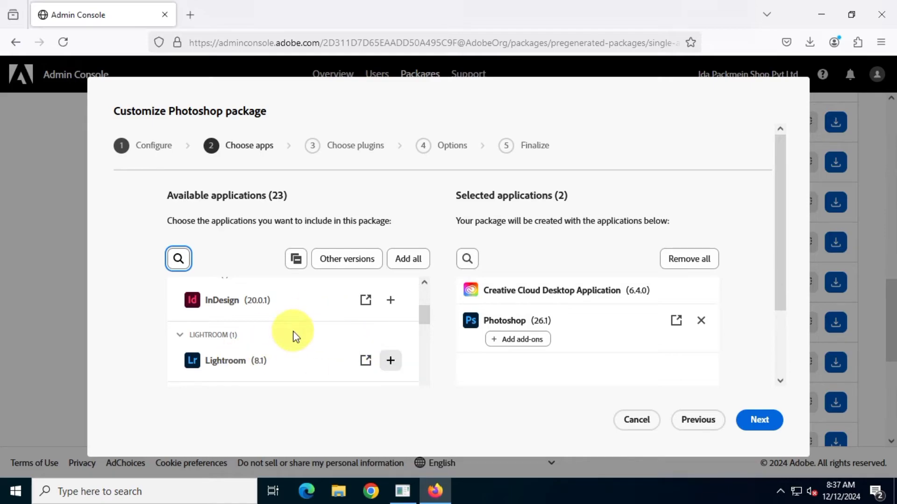
pyautogui.scroll(3)
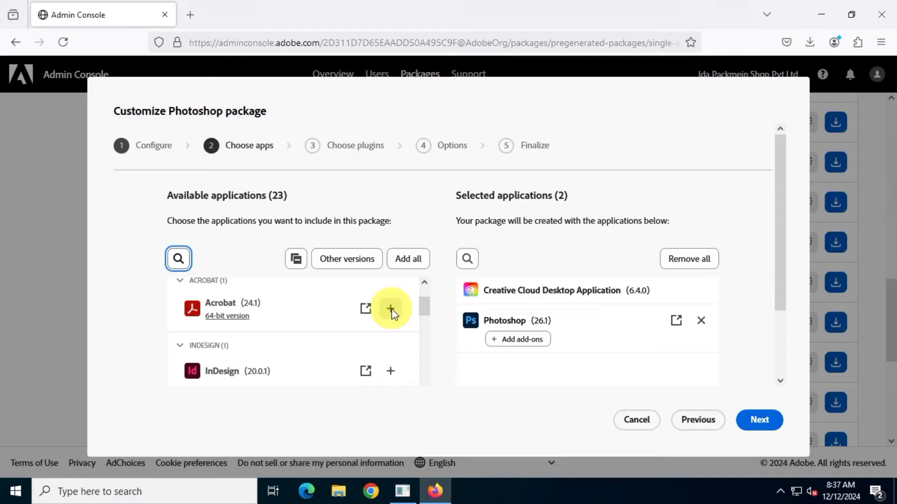
pyautogui.click(390, 309)
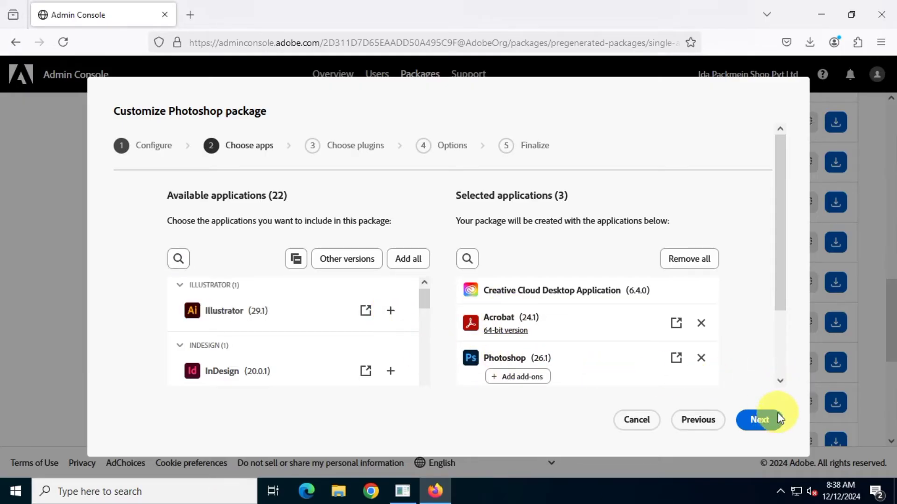
pyautogui.click(758, 420)
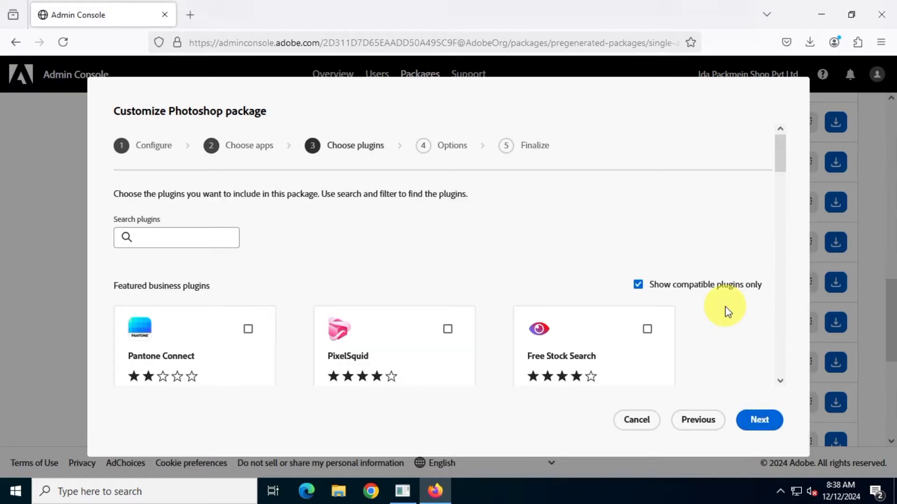
# Keep default plugins and options and create the package named Photoshop for Windows 64-bit
pyautogui.scroll(-3)
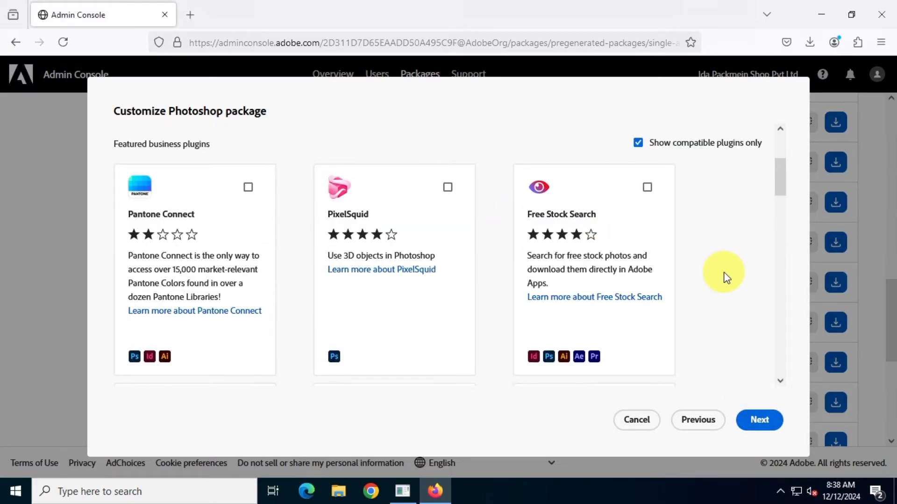
pyautogui.scroll(-3)
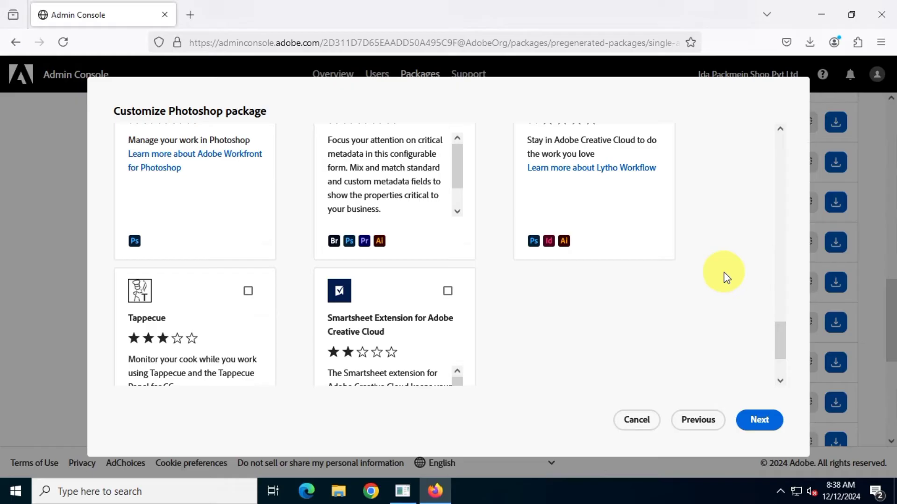
pyautogui.scroll(3)
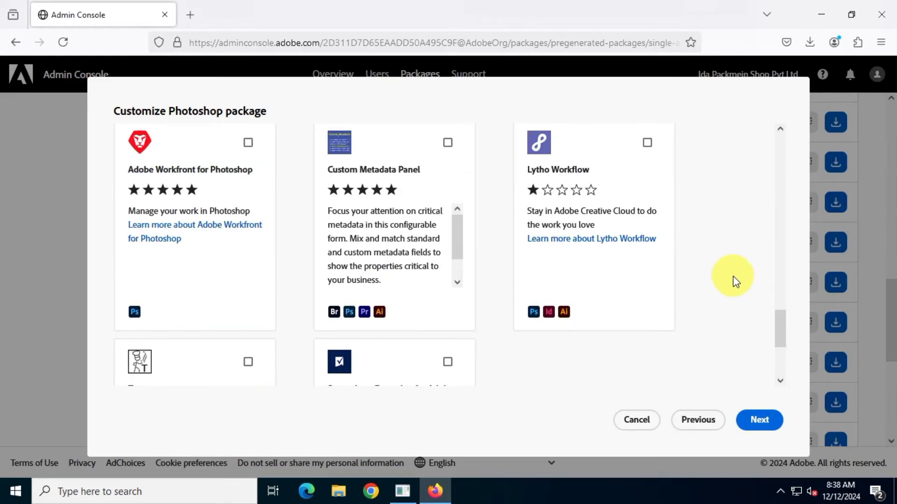
pyautogui.click(759, 419)
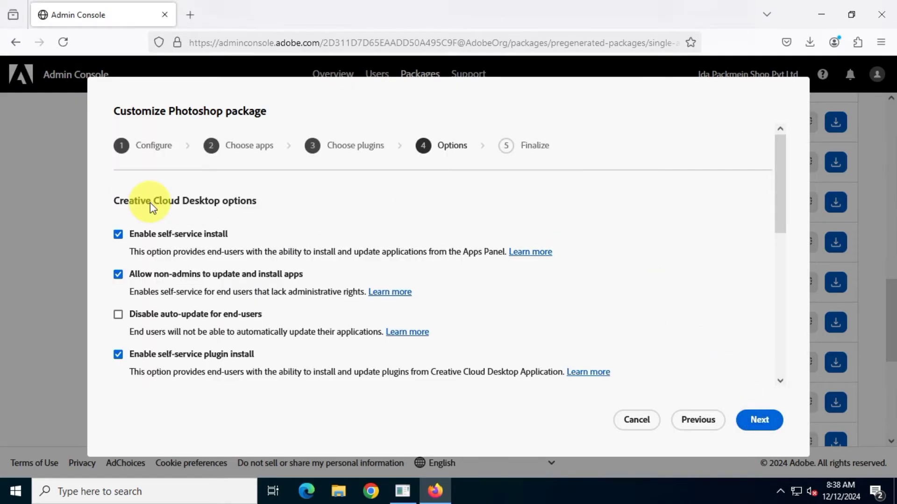
pyautogui.moveTo(223, 280)
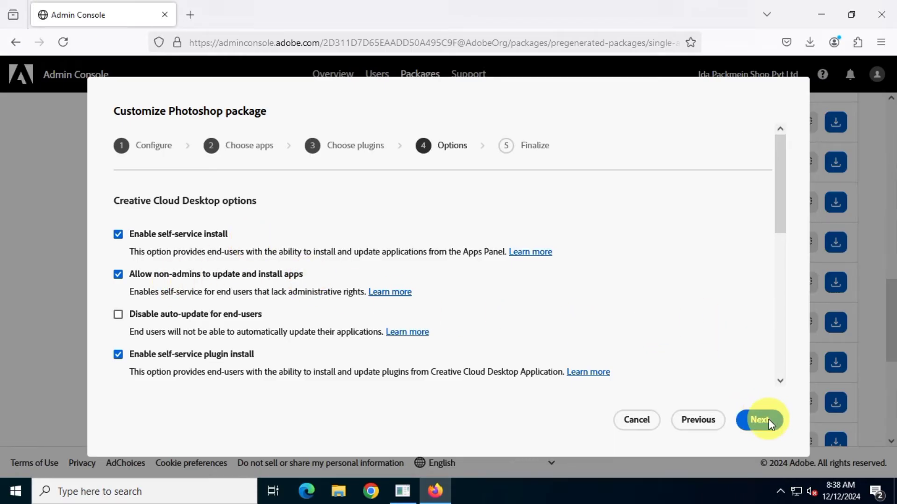
pyautogui.click(758, 419)
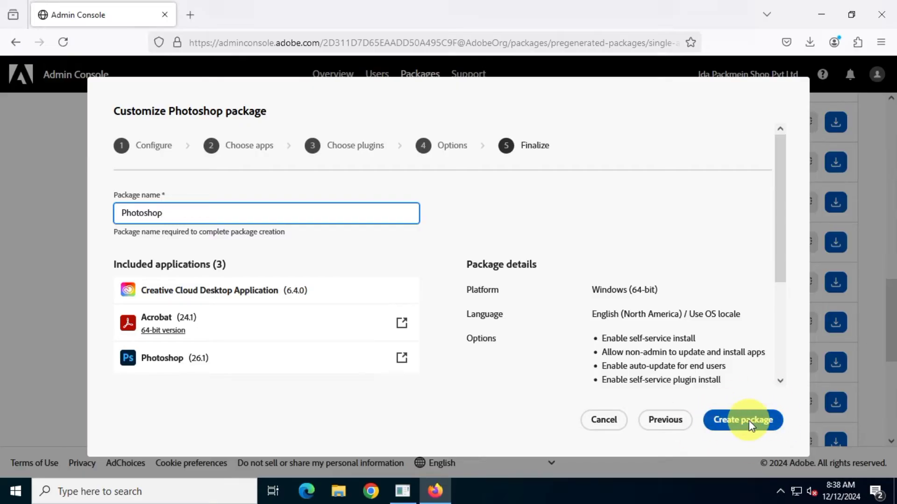
pyautogui.click(743, 420)
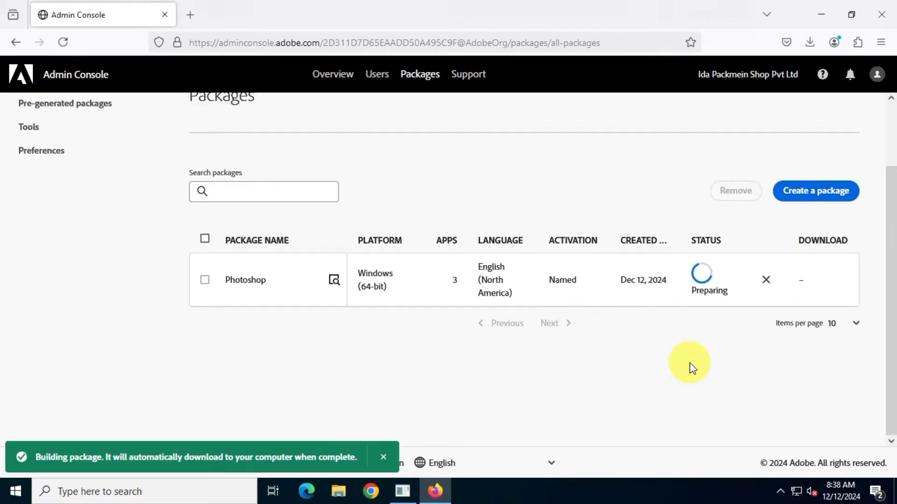
pyautogui.moveTo(549, 401)
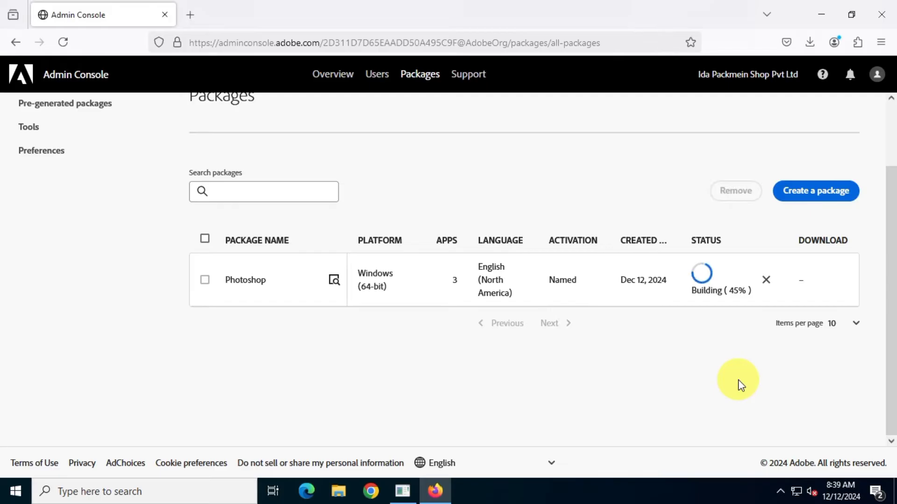
pyautogui.moveTo(734, 378)
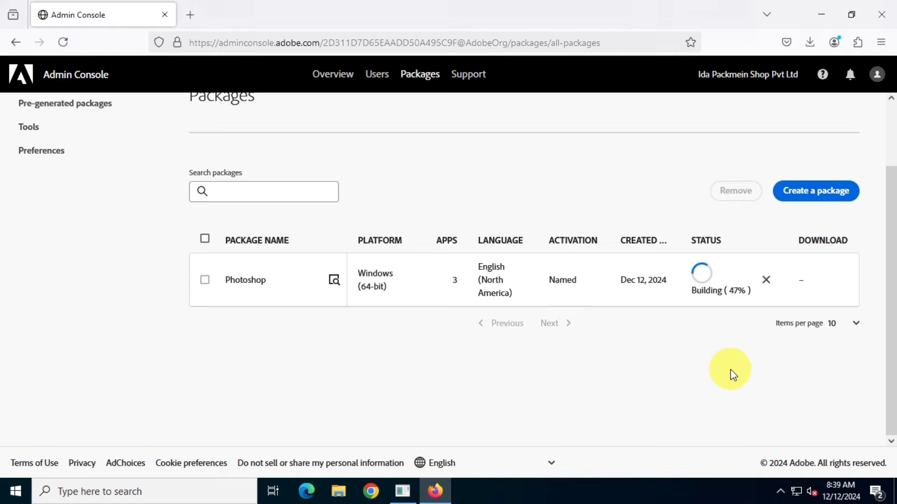
pyautogui.moveTo(727, 366)
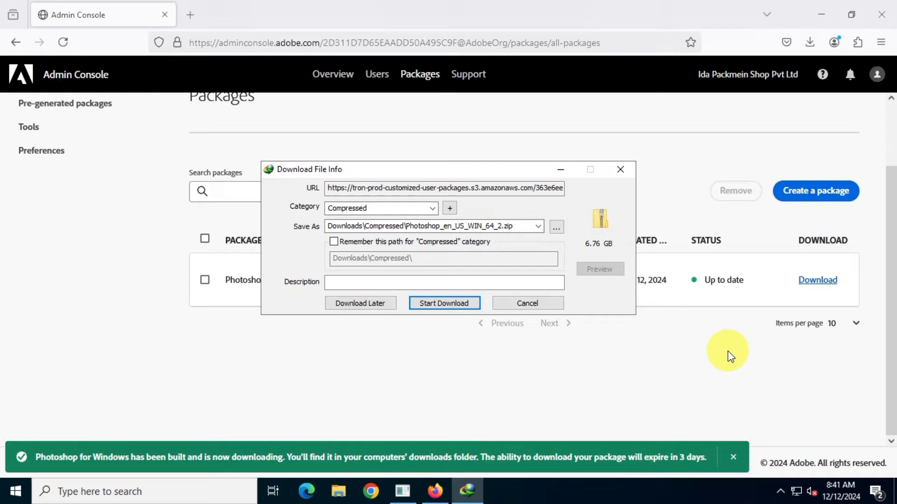
# Download the 6.76 GB Photoshop zip in IDM to completion and dismiss the completion notice
pyautogui.click(732, 457)
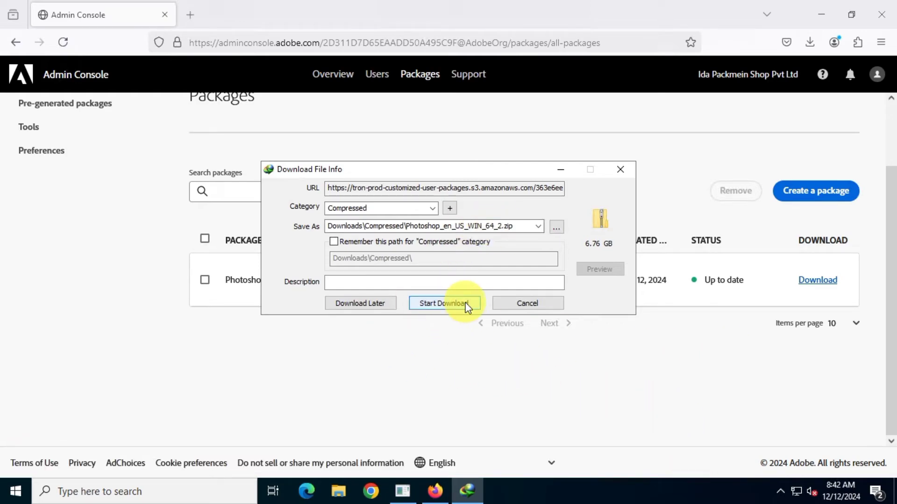
pyautogui.click(442, 302)
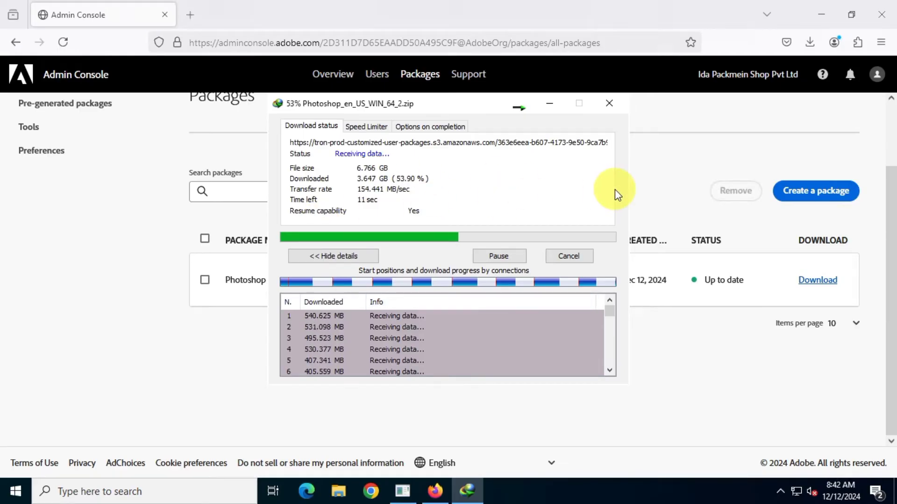
pyautogui.moveTo(666, 166)
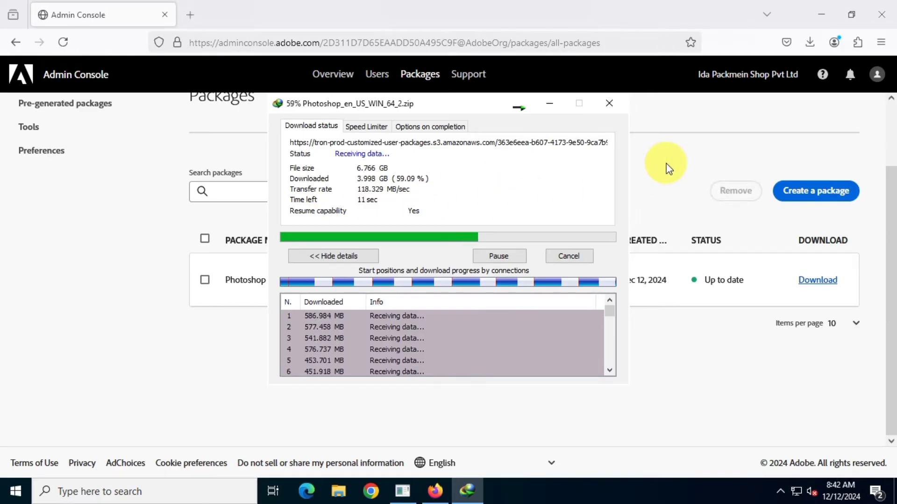
pyautogui.click(608, 104)
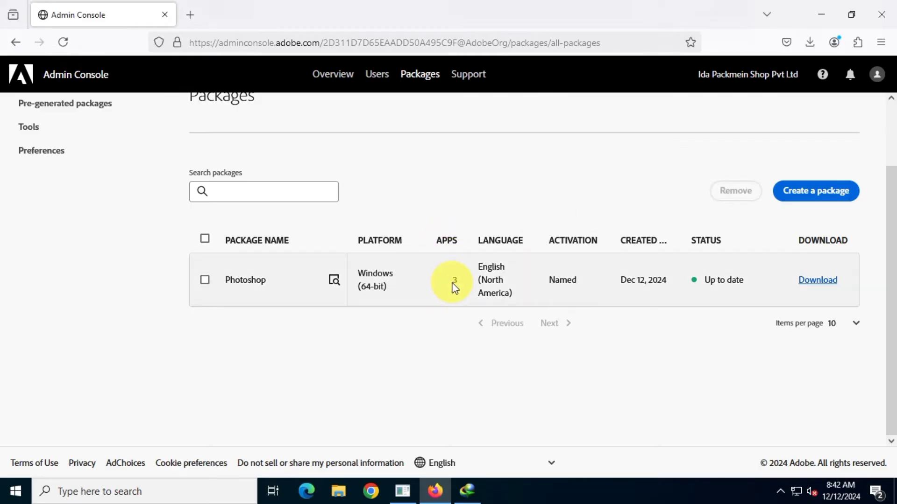
pyautogui.moveTo(520, 332)
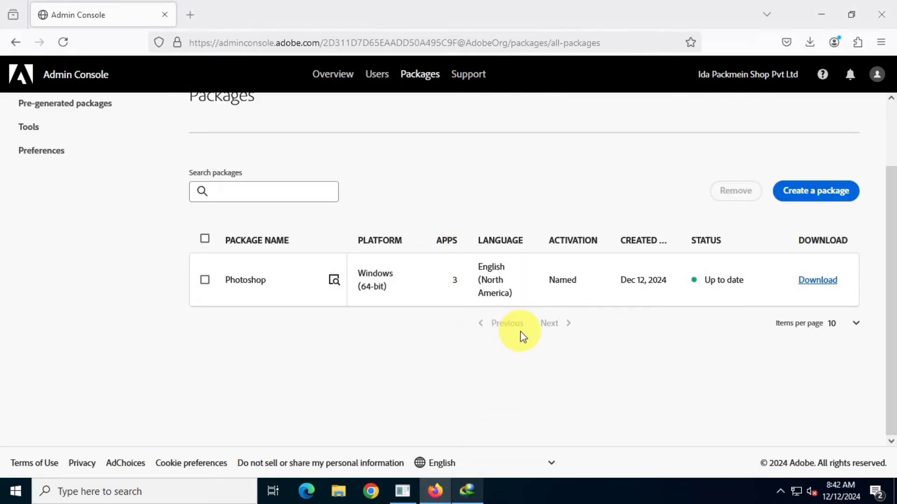
pyautogui.click(816, 279)
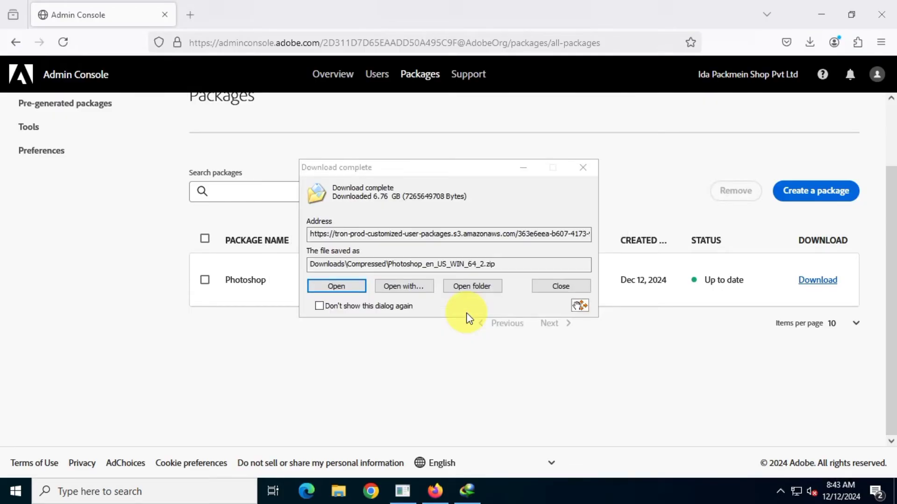
pyautogui.click(560, 286)
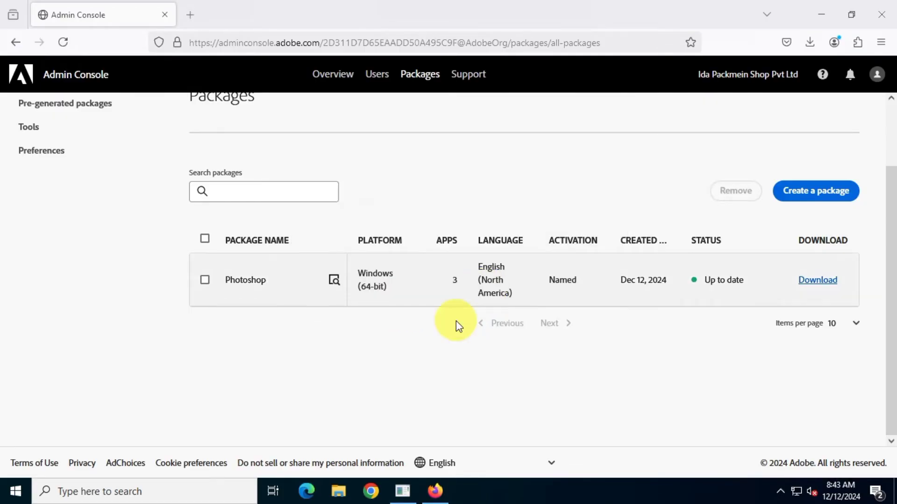
pyautogui.moveTo(516, 360)
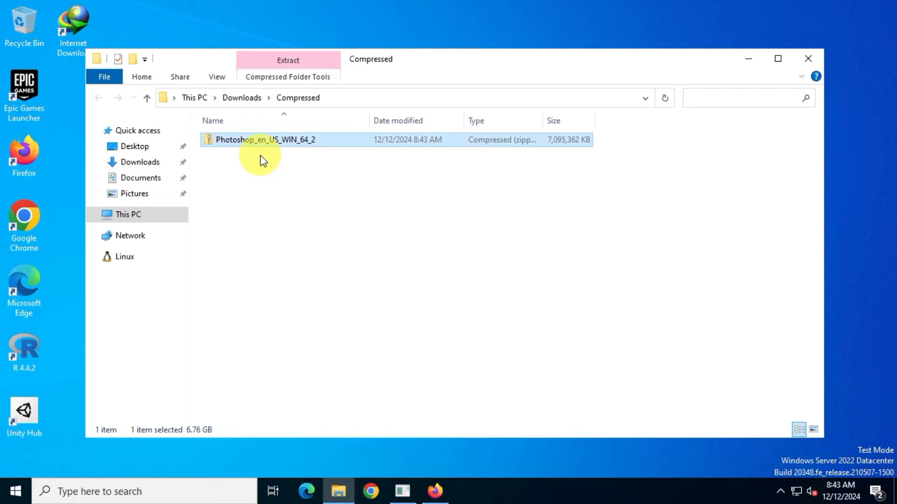
# Extract the Photoshop_en_US_WIN_64_2 zip with 7-Zip into Downloads\Compressed
pyautogui.rightClick(264, 139)
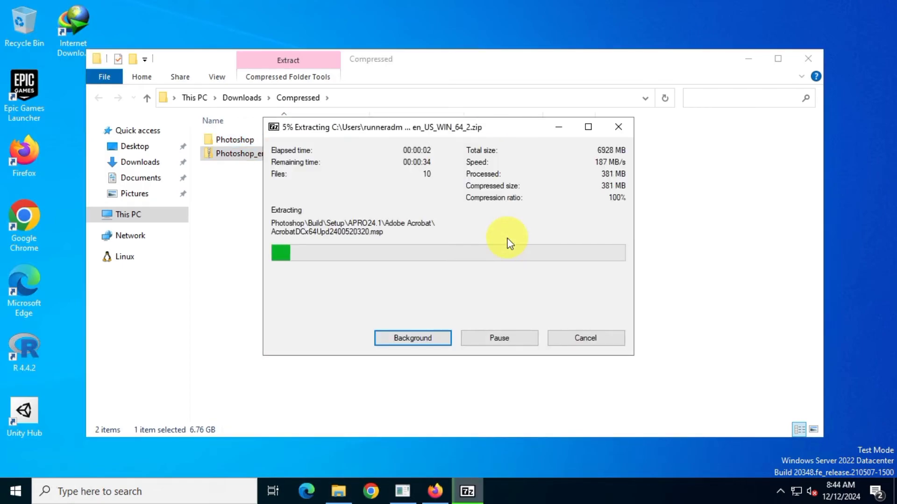
pyautogui.moveTo(690, 183)
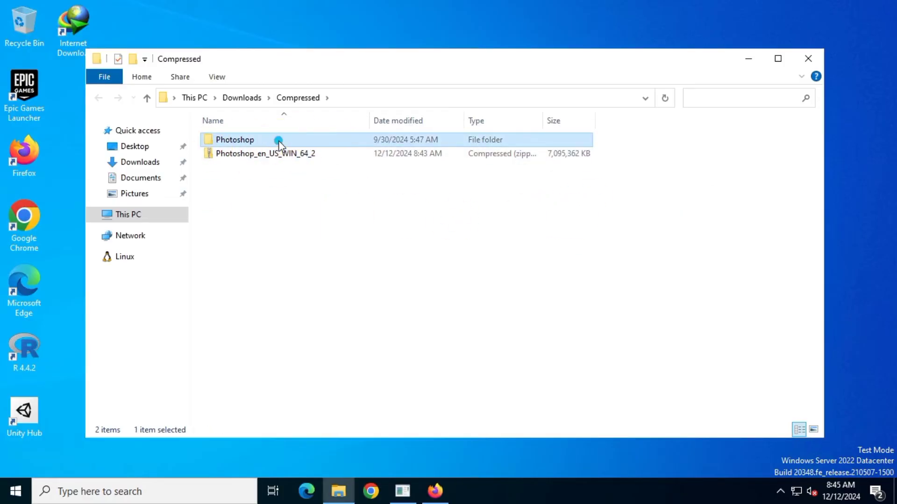
# Browse into the extracted package's Build folder and check the Photoshop installer file
pyautogui.doubleClick(234, 139)
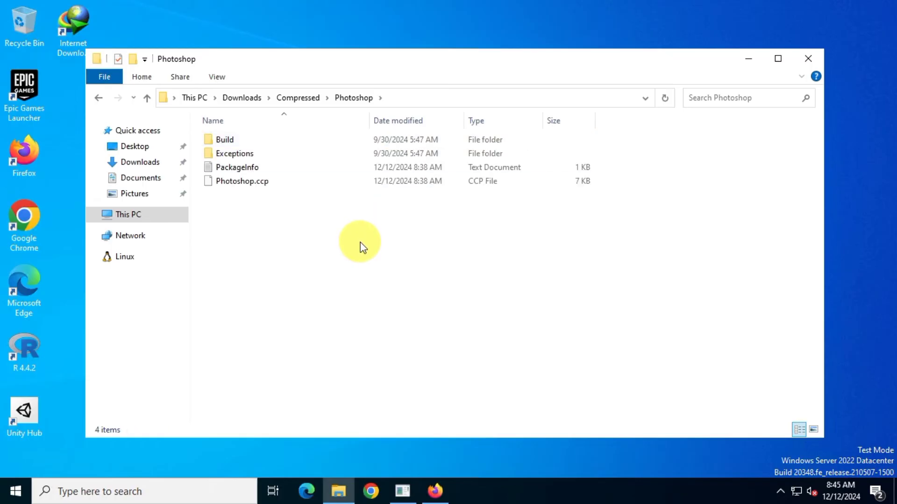
pyautogui.click(224, 139)
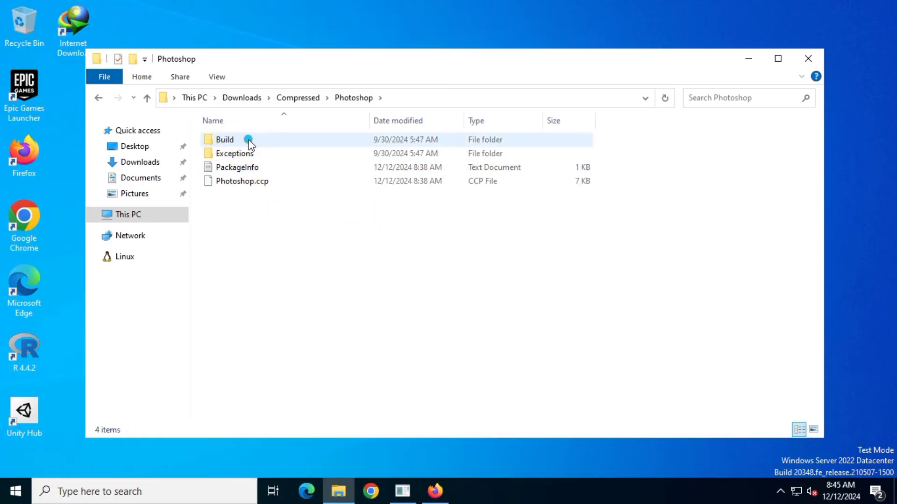
pyautogui.doubleClick(224, 140)
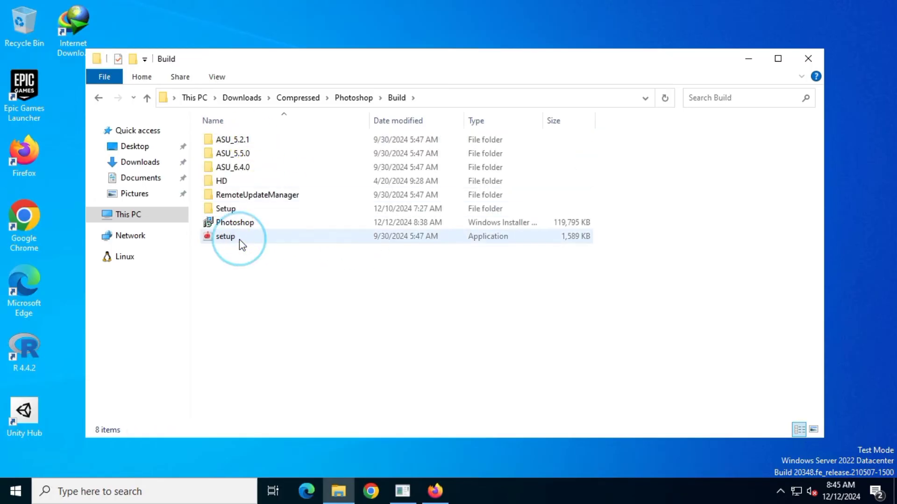
pyautogui.click(235, 222)
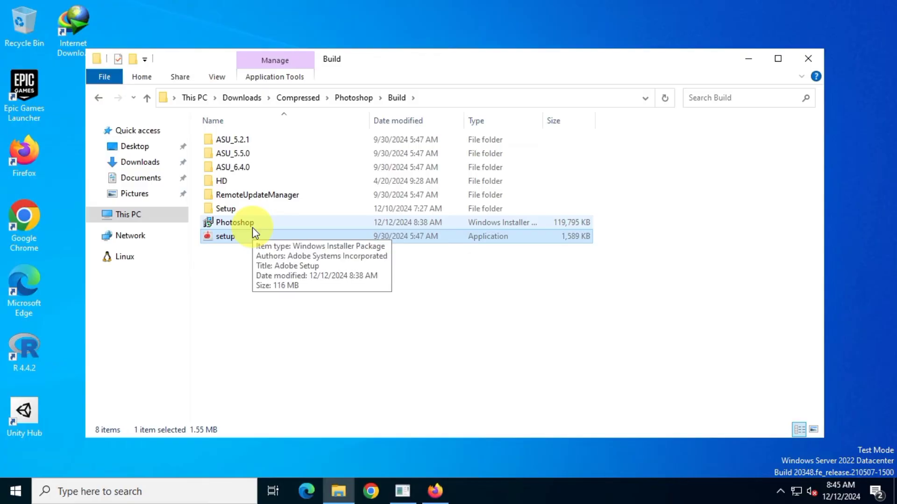
pyautogui.moveTo(247, 240)
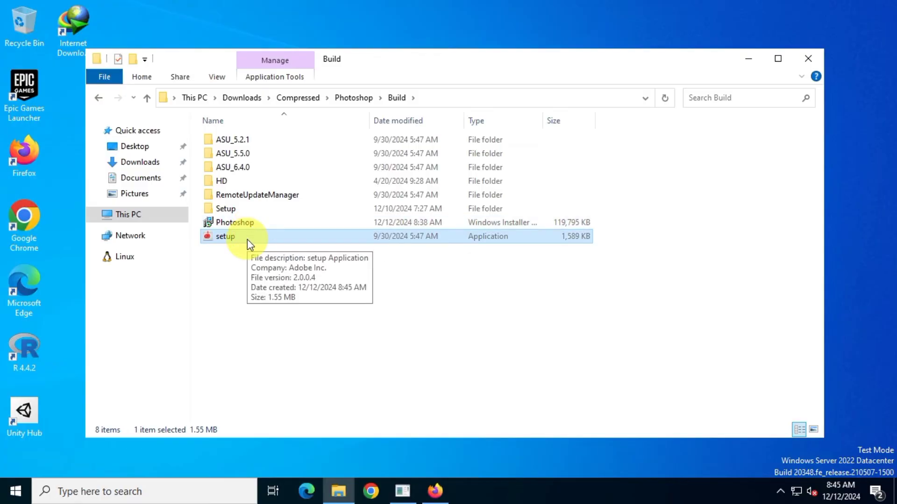
# Look through Setup\APRO24.1\Adobe Acrobat and ASU_5.2.1, ending back in the Build folder
pyautogui.doubleClick(225, 209)
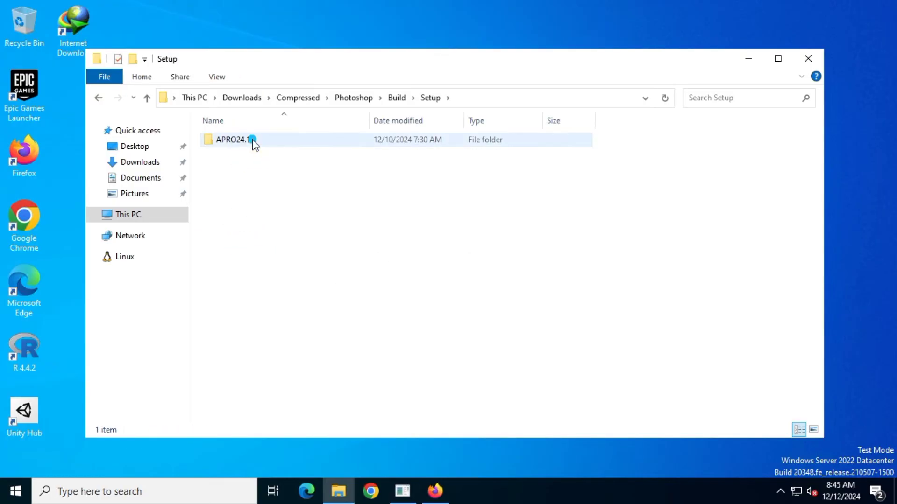
pyautogui.doubleClick(234, 139)
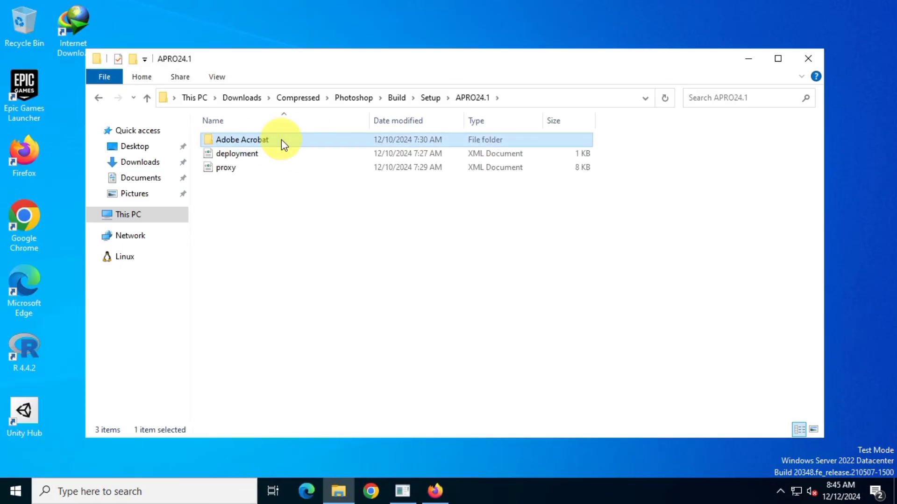
pyautogui.doubleClick(241, 139)
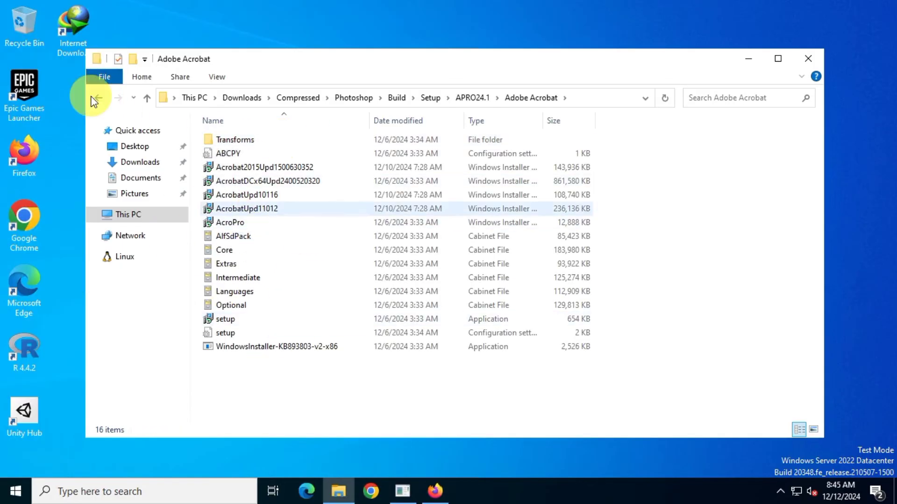
pyautogui.click(98, 98)
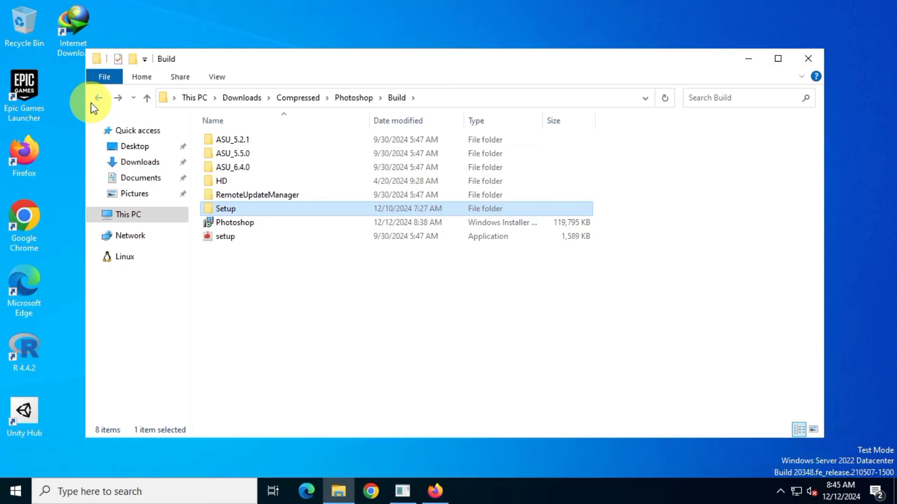
pyautogui.moveTo(241, 140)
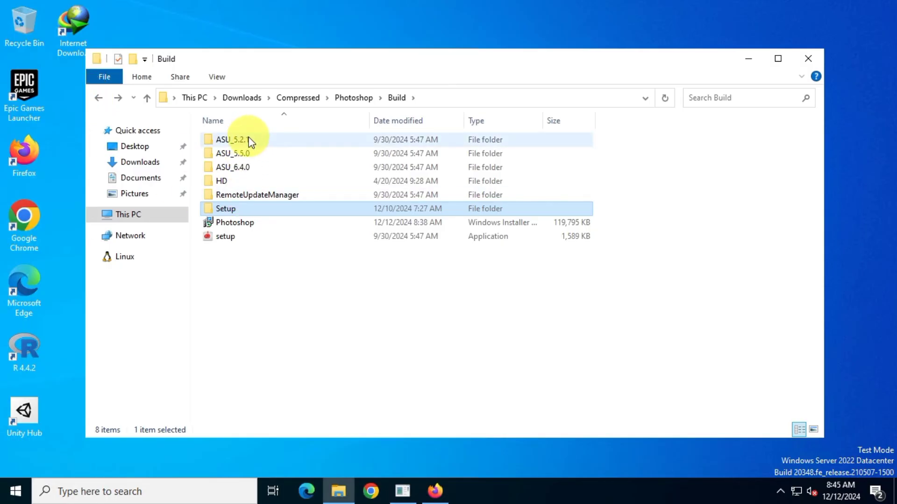
pyautogui.doubleClick(231, 139)
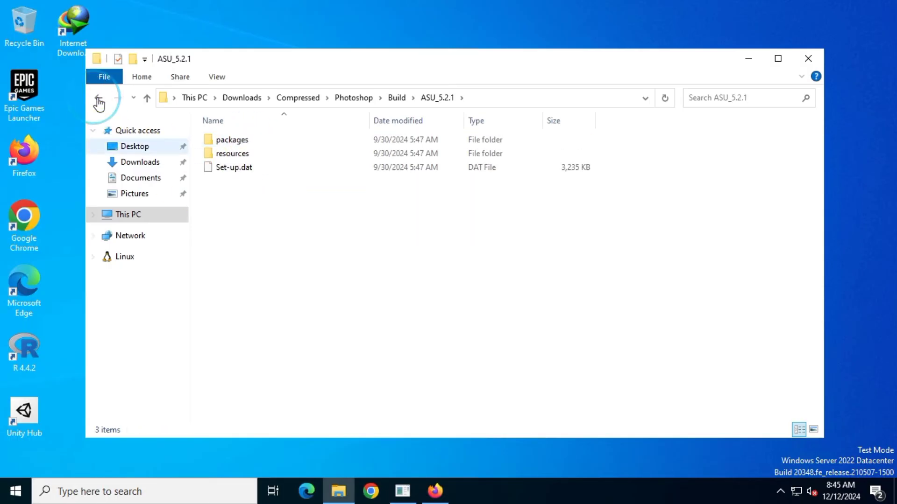
pyautogui.click(98, 98)
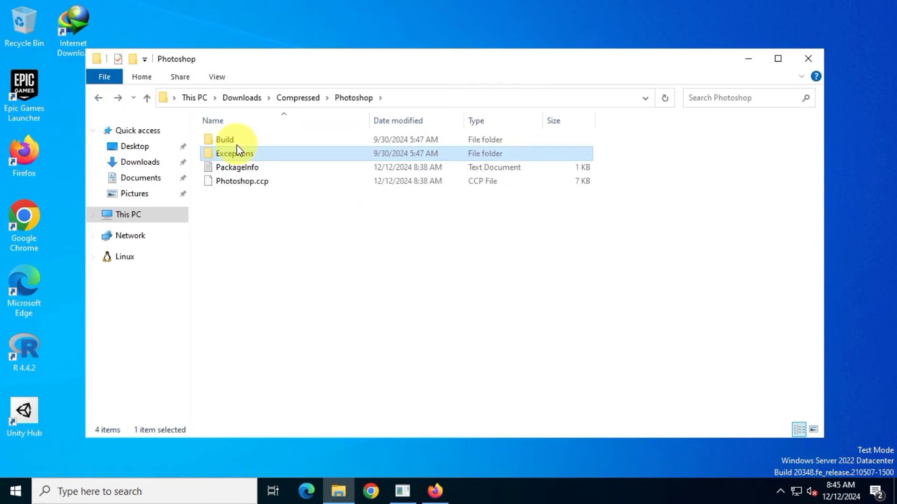
pyautogui.doubleClick(226, 140)
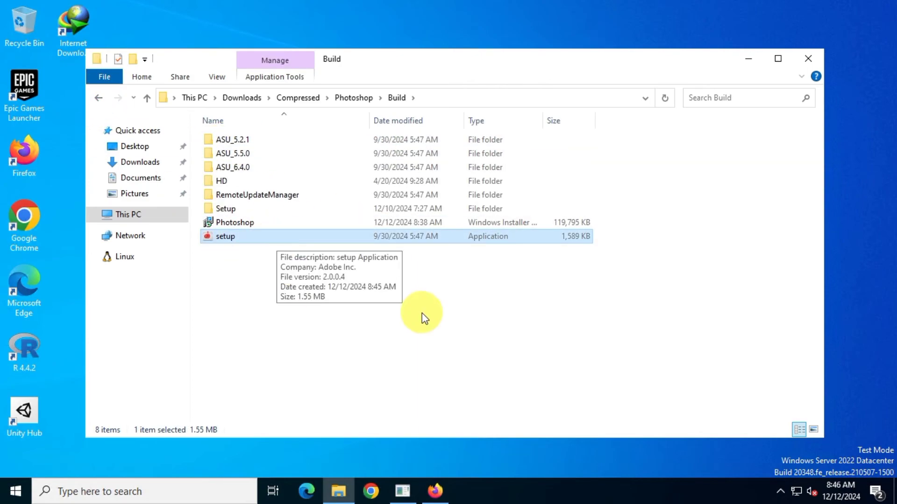
pyautogui.moveTo(511, 327)
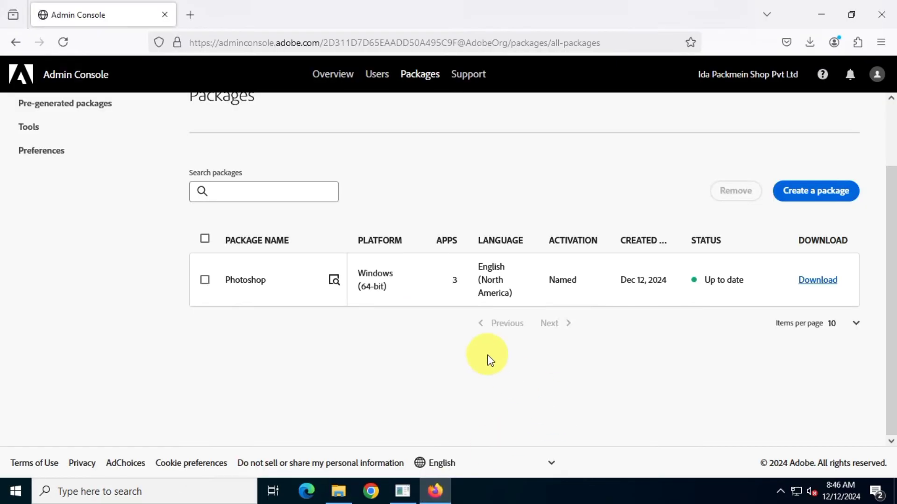
pyautogui.moveTo(393, 315)
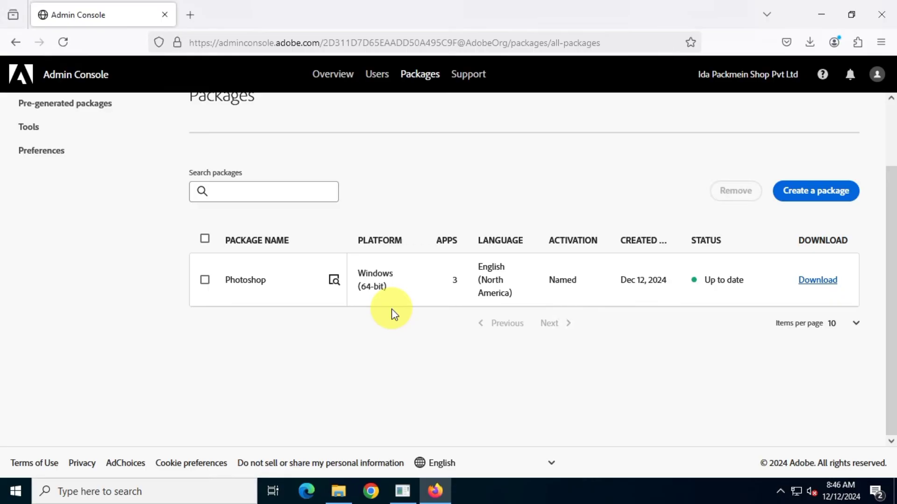
pyautogui.moveTo(190, 16)
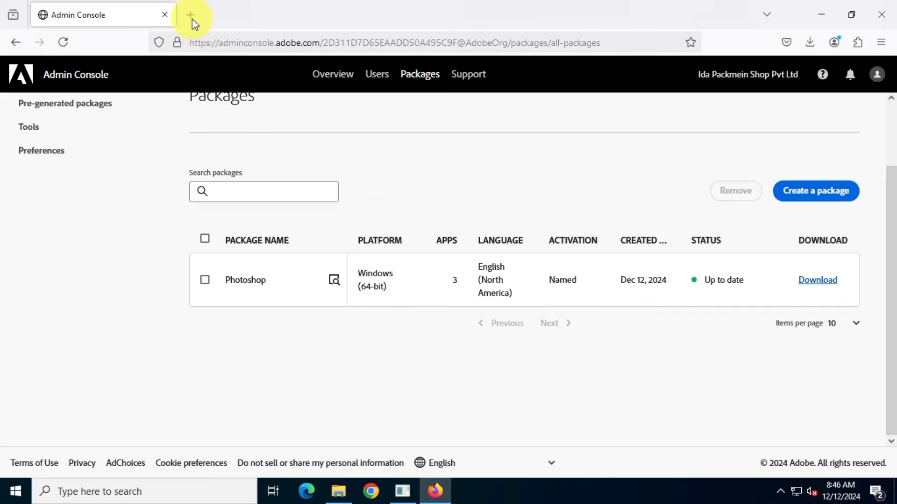
# In a new tab, search Google for 'temporary email' and open the Tempmailo result
pyautogui.click(190, 14)
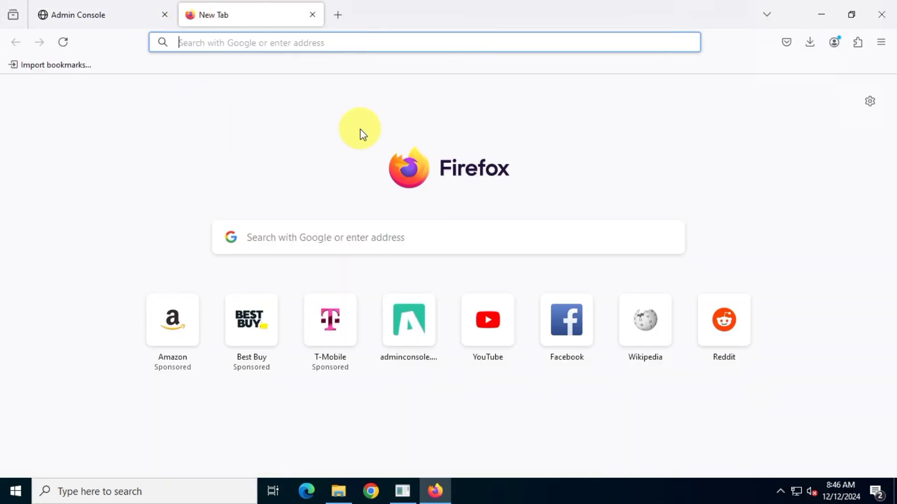
pyautogui.write('temporary')
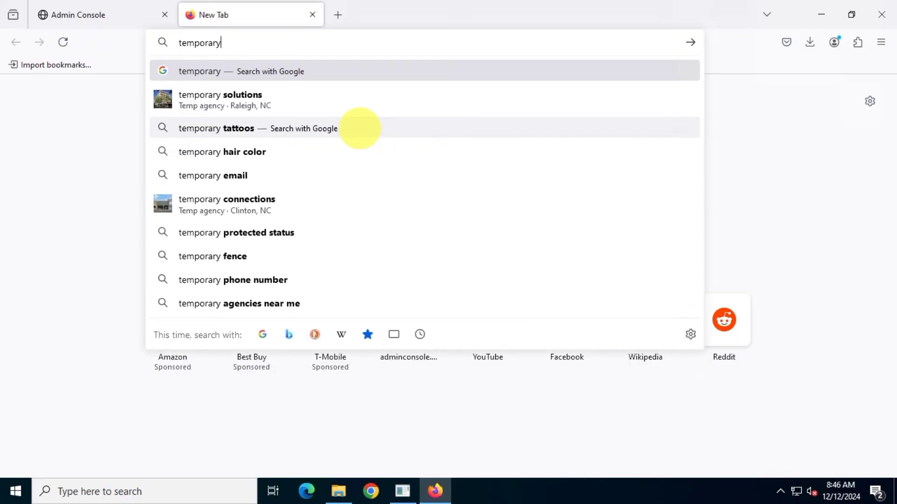
pyautogui.write('email')
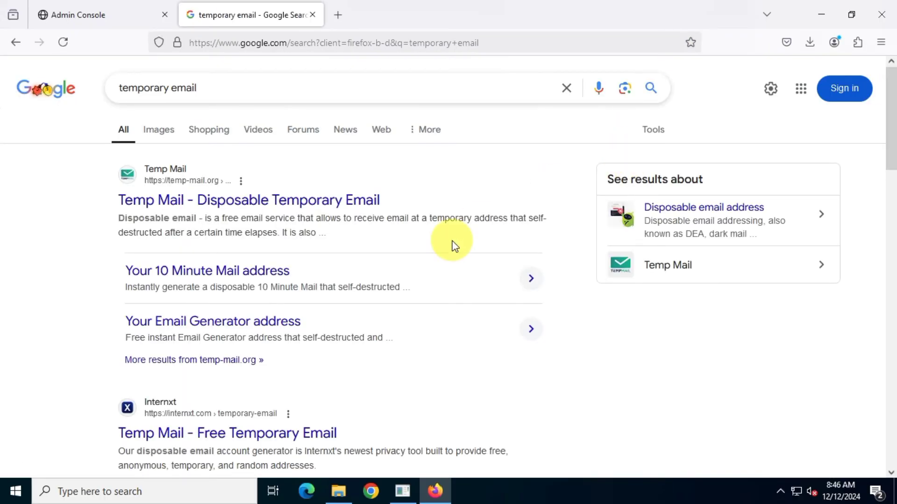
pyautogui.scroll(-3)
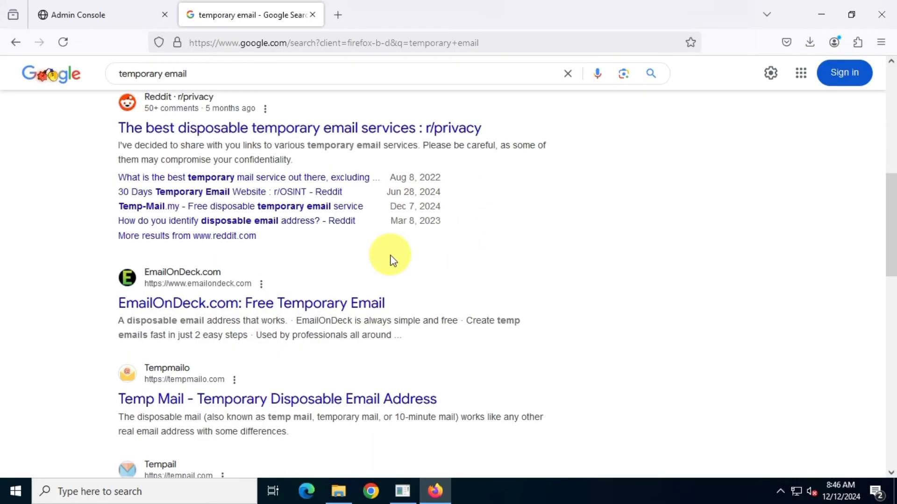
pyautogui.scroll(-3)
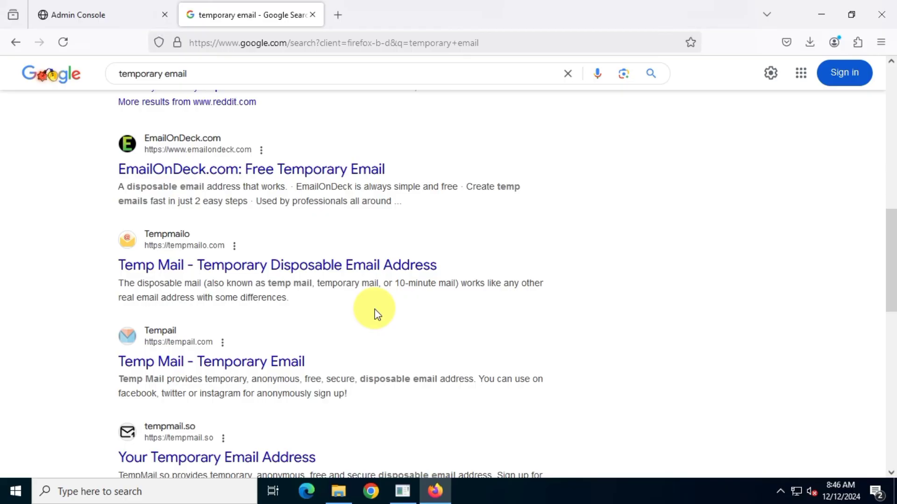
pyautogui.click(277, 265)
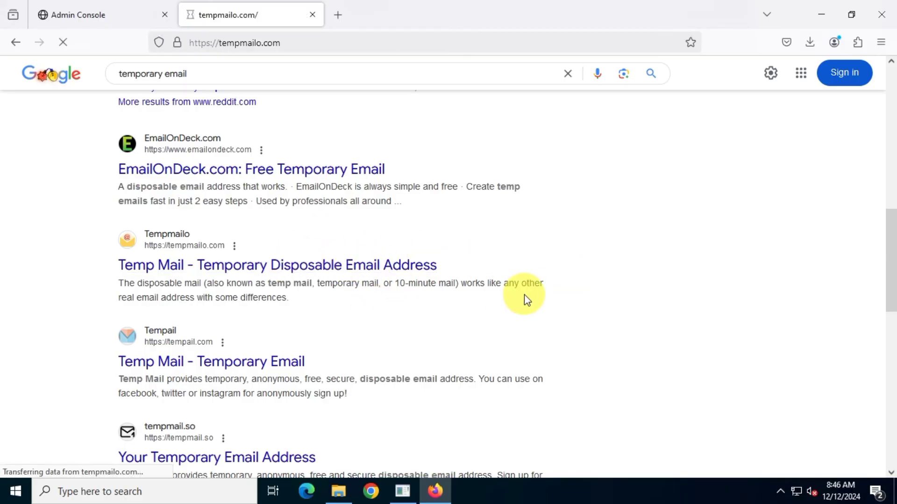
pyautogui.click(277, 264)
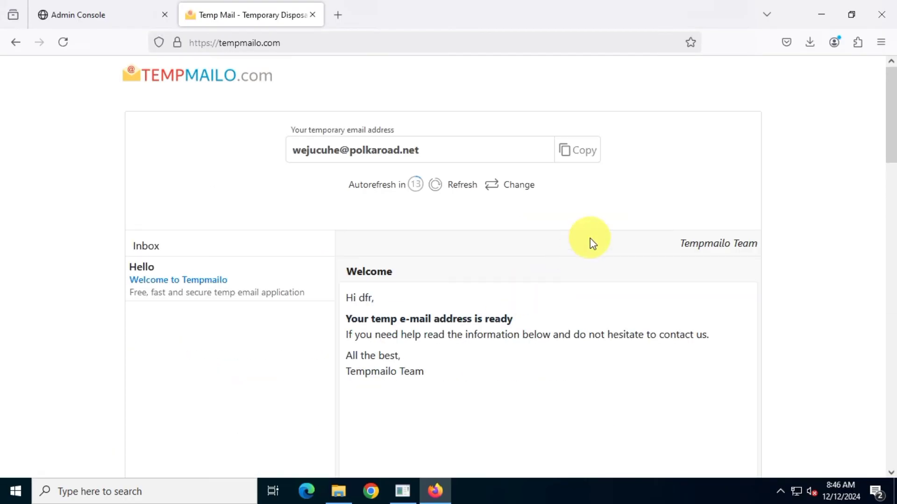
# Copy the disposable Tempmailo address and return to the Admin Console tab
pyautogui.click(578, 150)
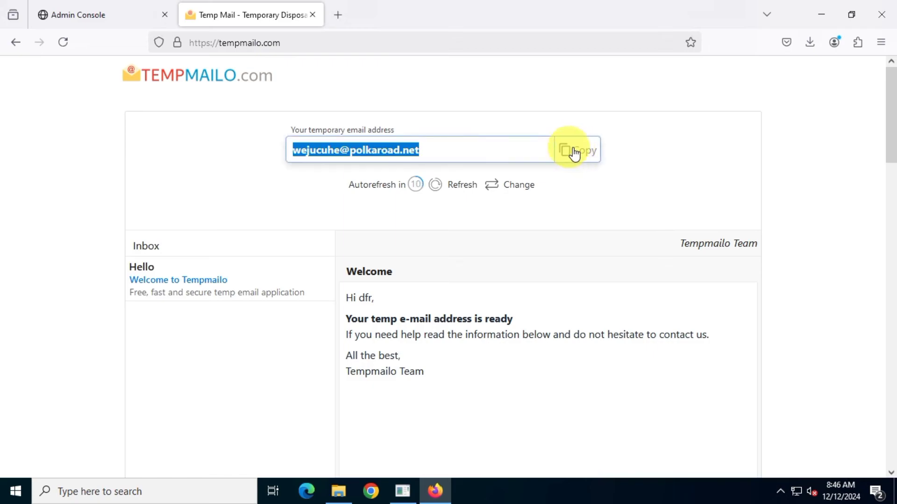
pyautogui.click(86, 14)
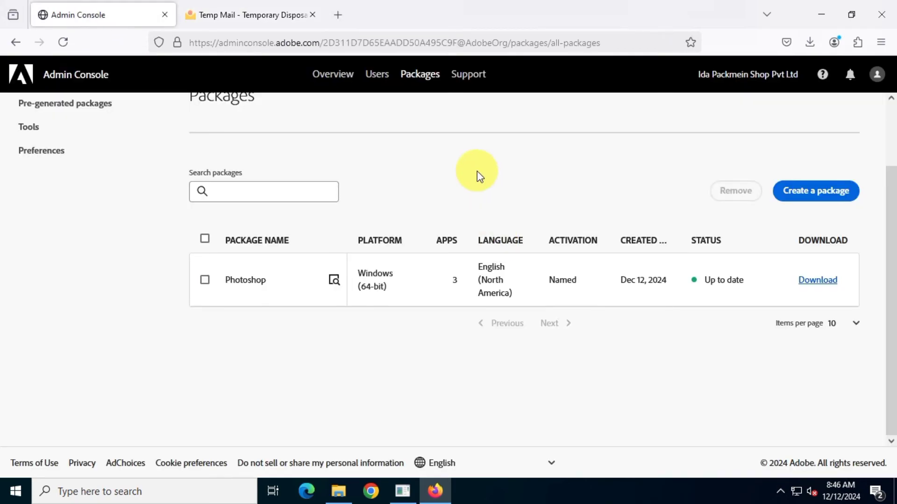
pyautogui.click(377, 74)
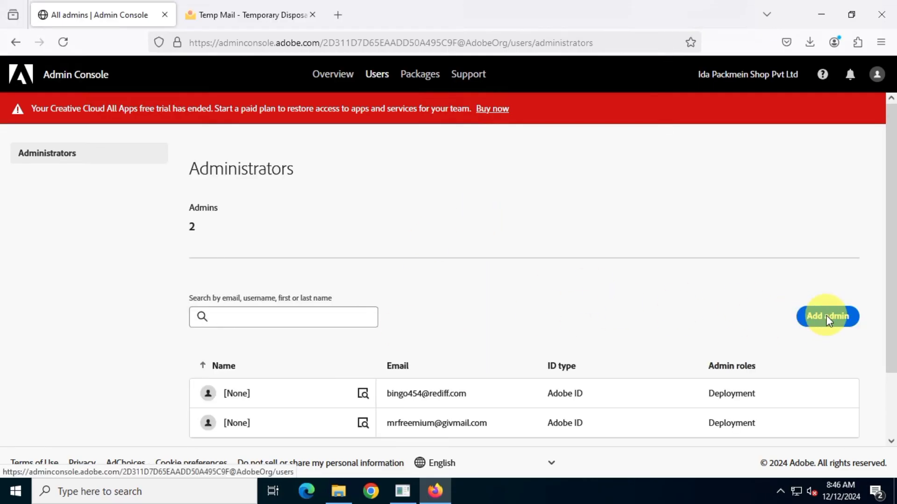
pyautogui.click(827, 316)
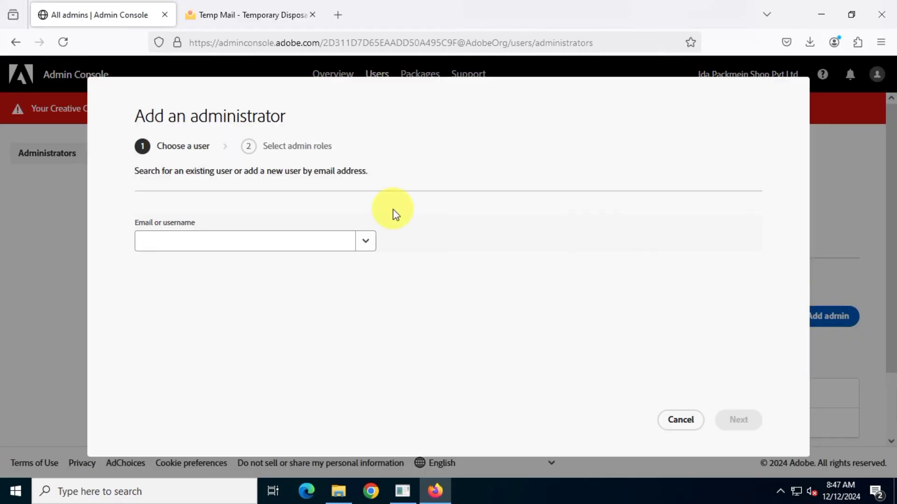
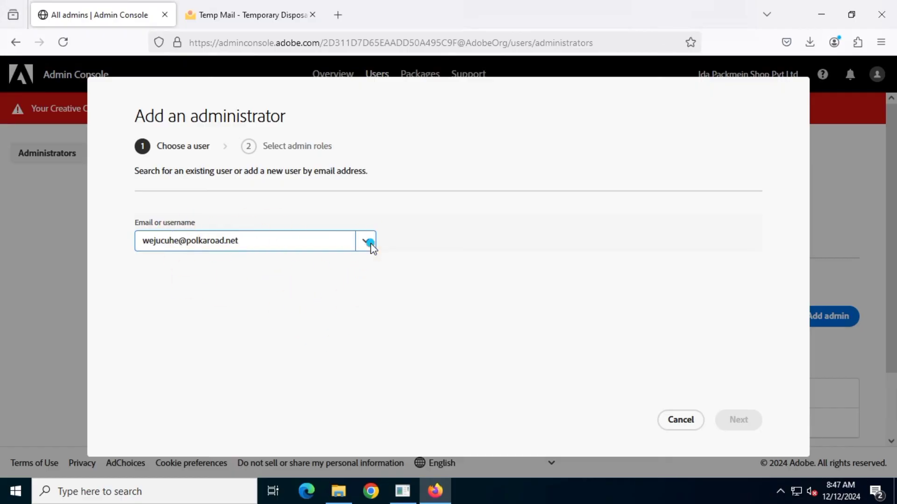
pyautogui.click(366, 240)
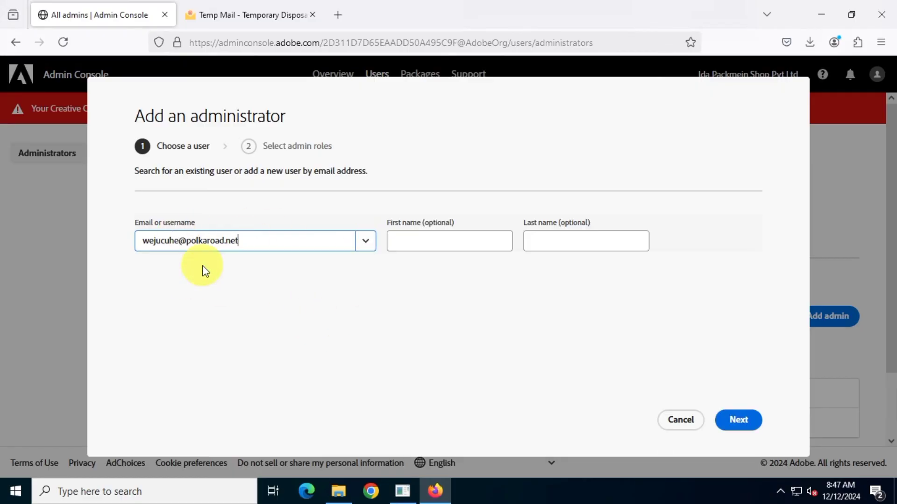
pyautogui.click(738, 420)
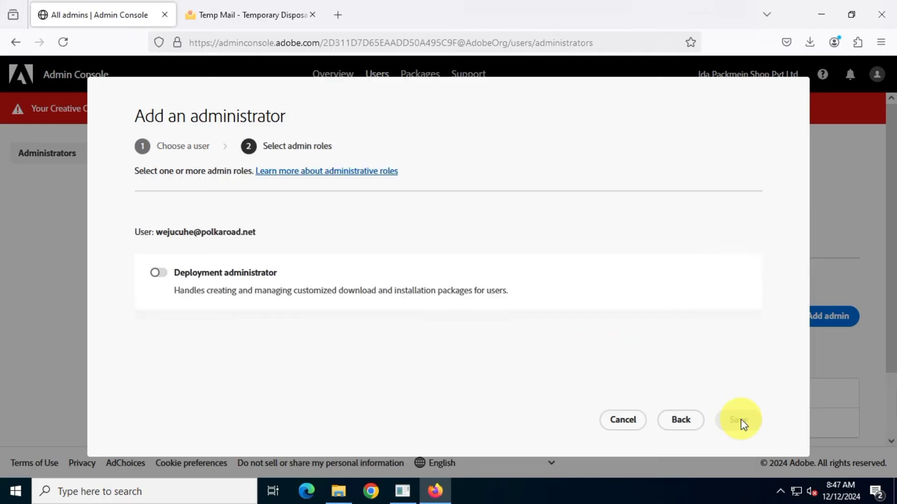
# Grant the Deployment administrator role and save so three admins are listed
pyautogui.click(159, 272)
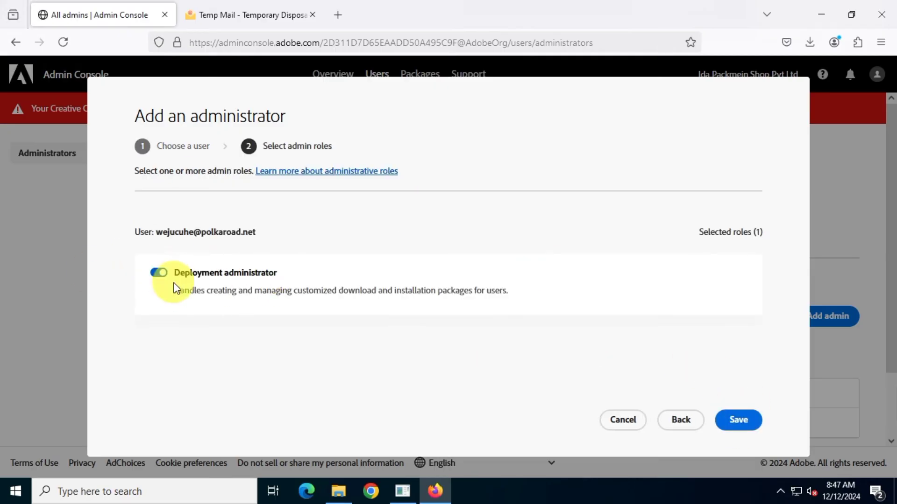
pyautogui.moveTo(704, 377)
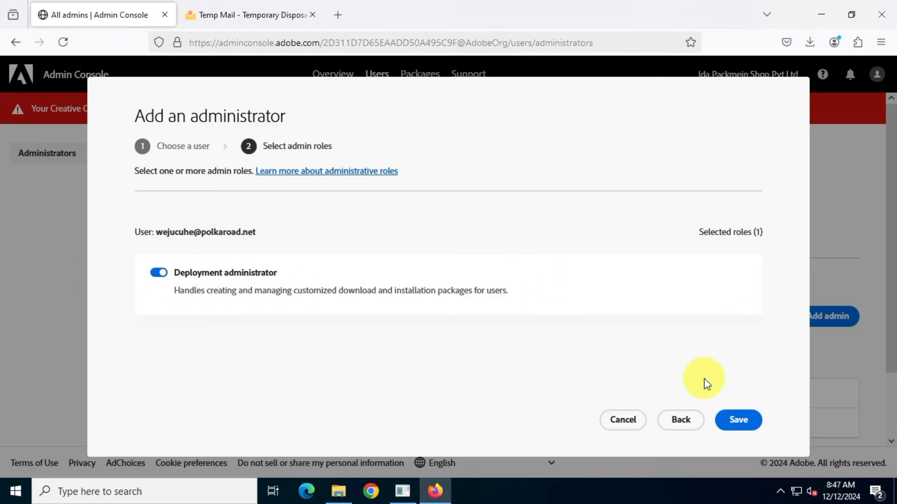
pyautogui.click(738, 420)
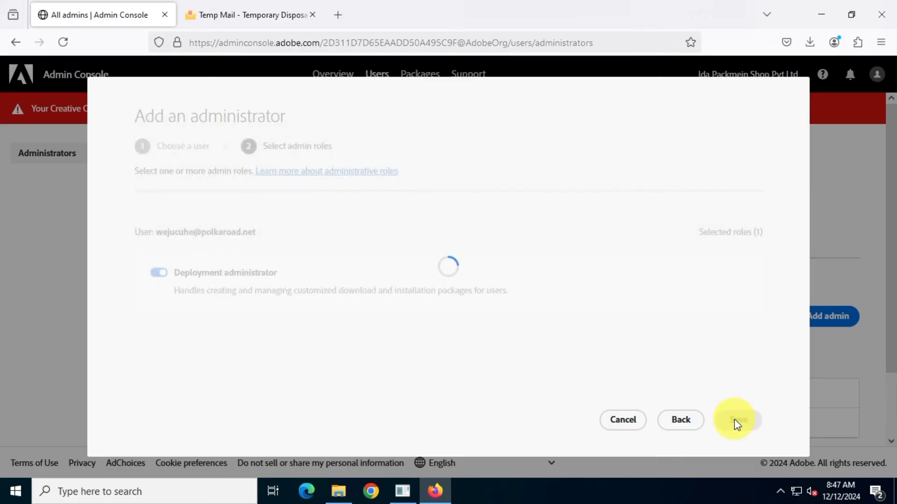
pyautogui.click(734, 420)
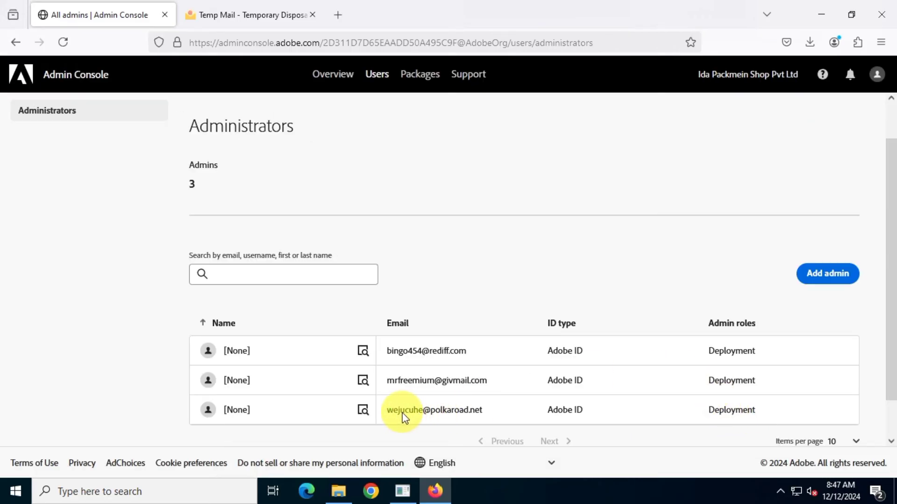
pyautogui.moveTo(250, 14)
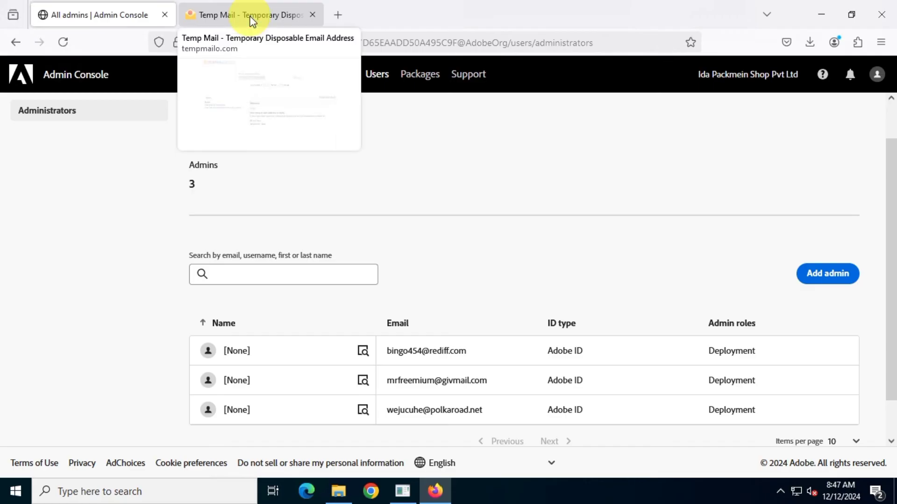
# Read the Adobe message granting Deployment administrator rights in the Tempmailo inbox
pyautogui.click(250, 14)
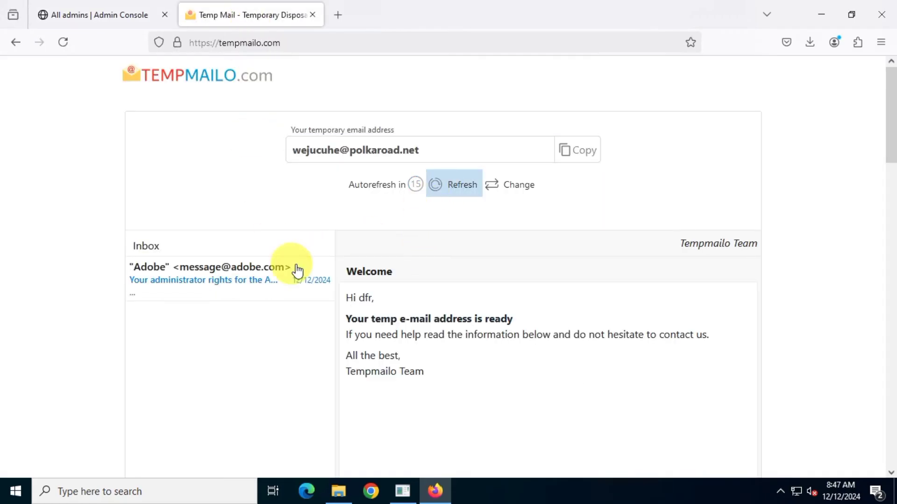
pyautogui.click(210, 266)
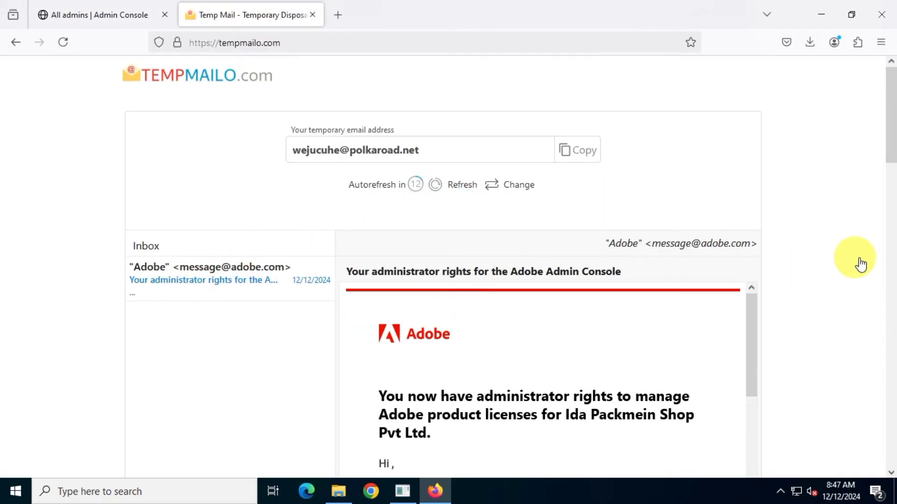
pyautogui.scroll(-3)
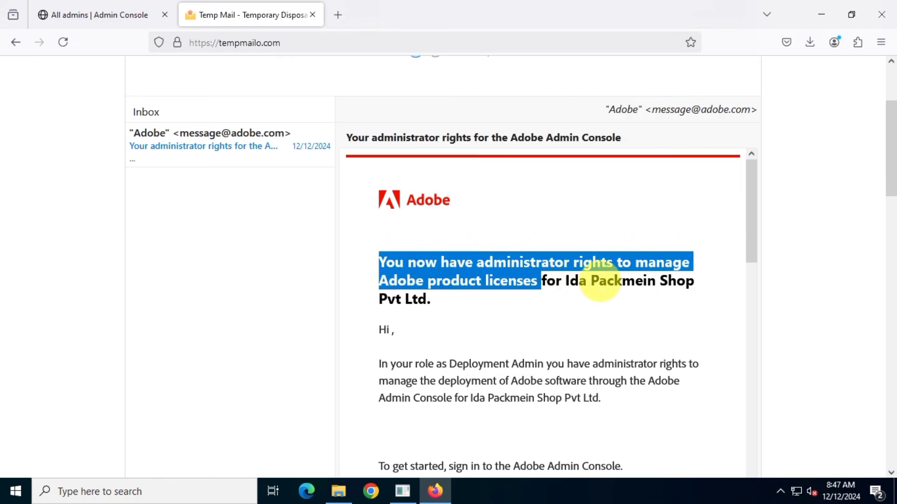
pyautogui.scroll(-3)
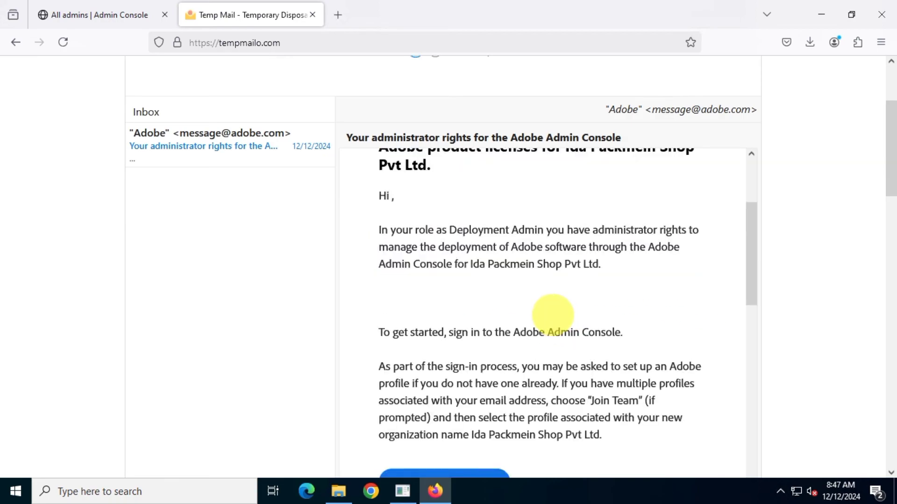
pyautogui.scroll(-3)
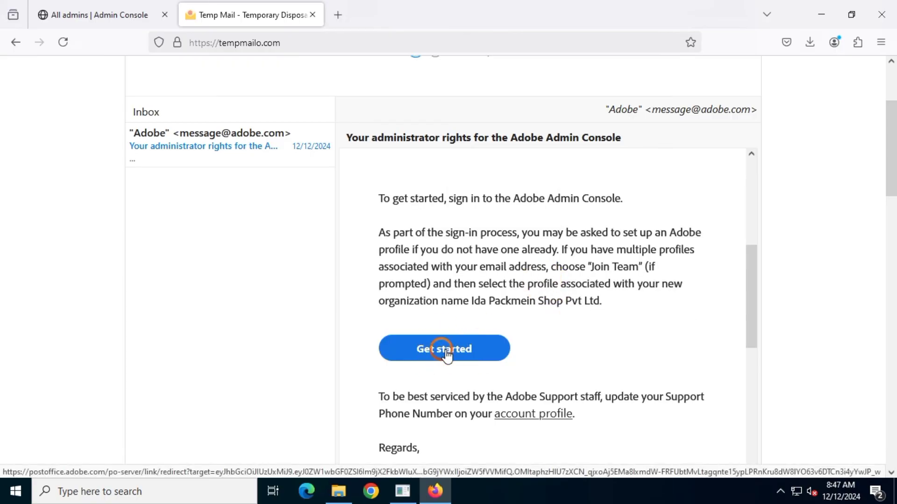
pyautogui.moveTo(486, 222)
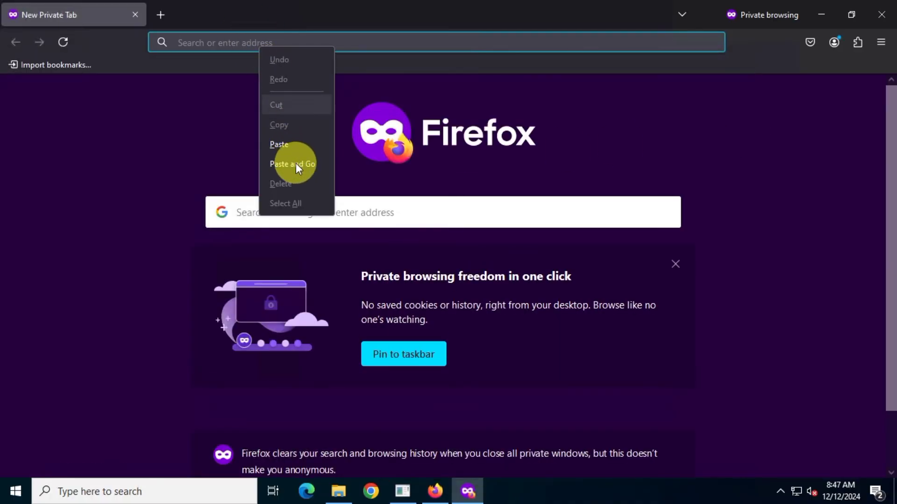
# Follow the invitation link and enter first name 'Mr' and last name 'Fre'
pyautogui.click(292, 164)
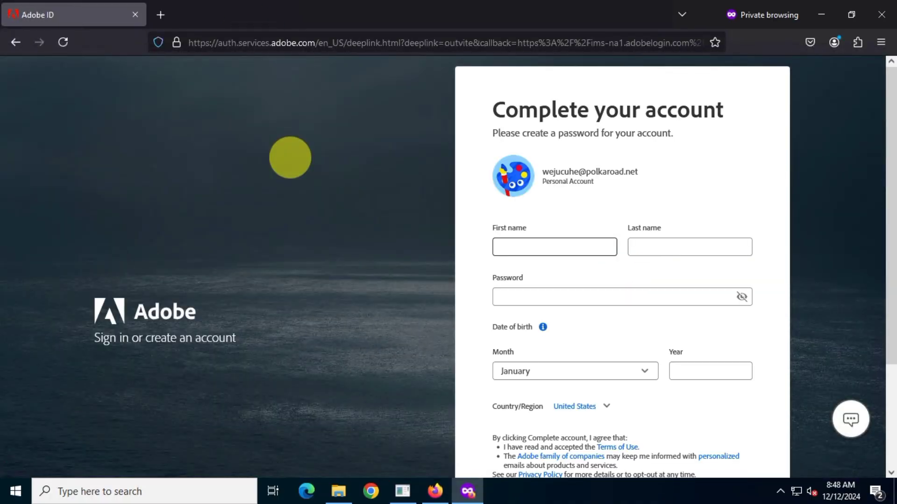
pyautogui.moveTo(763, 169)
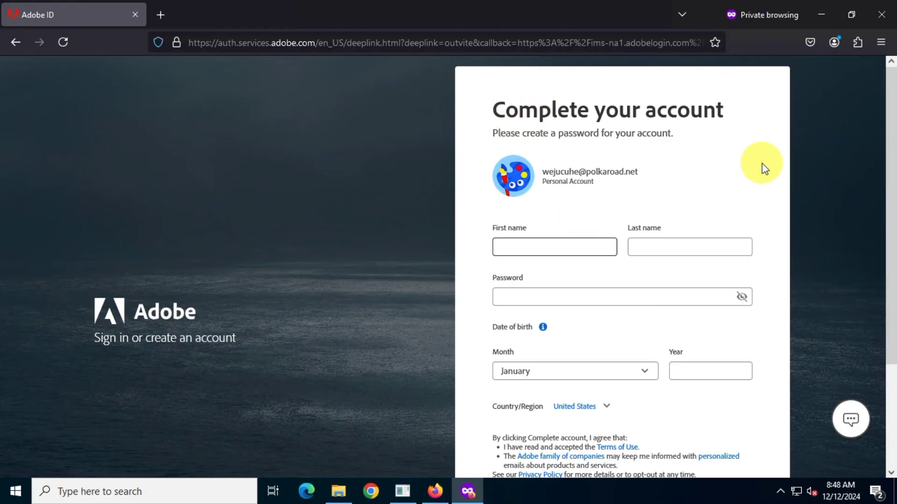
pyautogui.write('Mr')
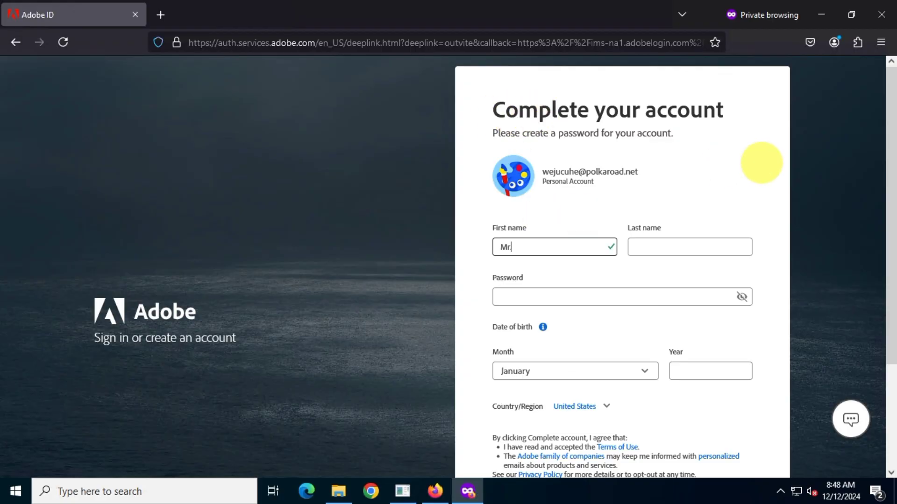
pyautogui.write('Fre')
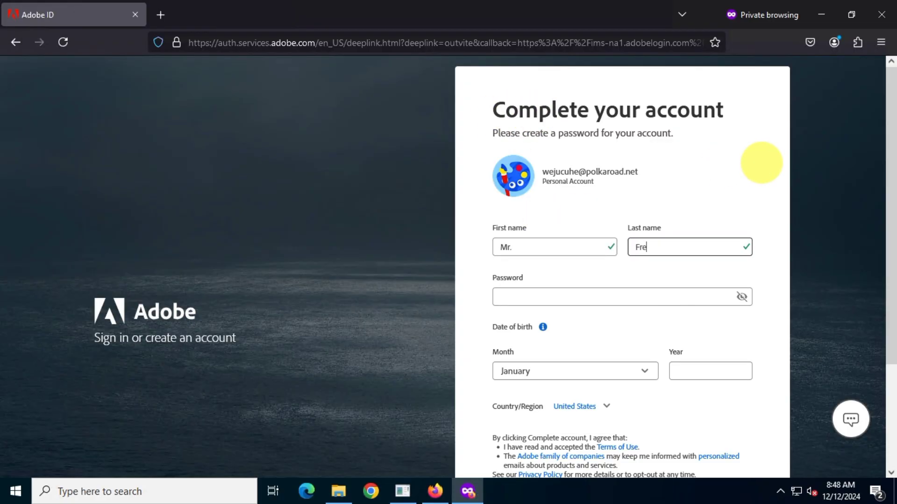
# Enter the password and birth year 1995, then submit with Complete Account
pyautogui.click(617, 296)
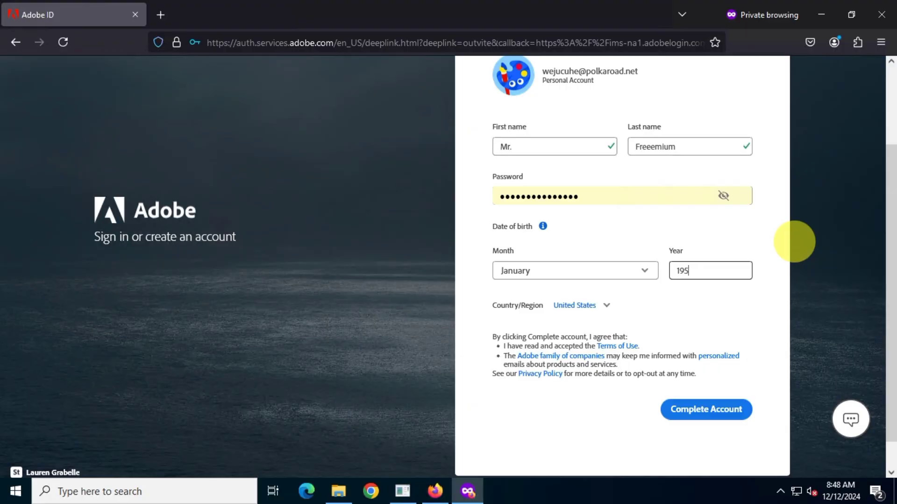
pyautogui.write('5')
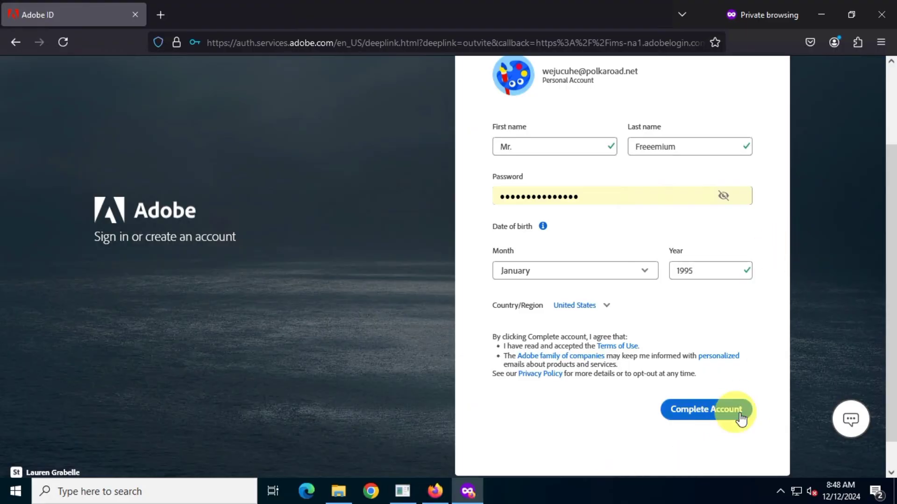
pyautogui.click(707, 409)
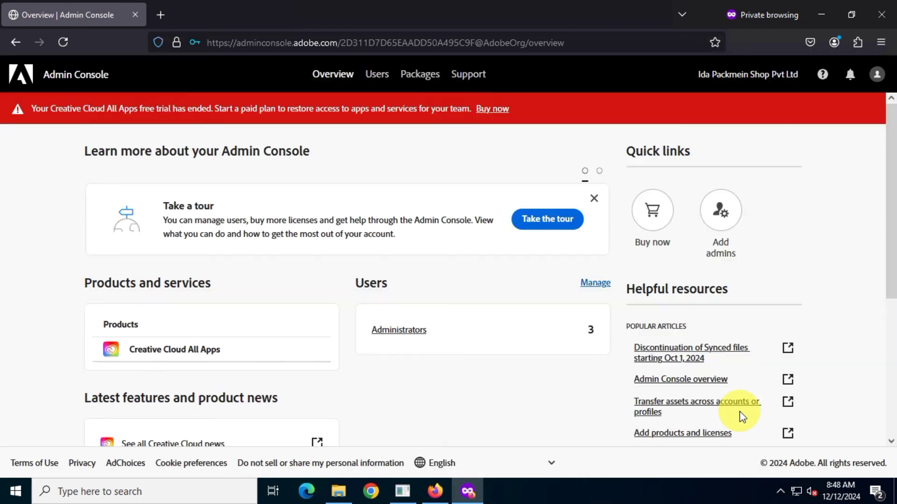
# Go to the Packages section and select the Photoshop package row
pyautogui.scroll(-3)
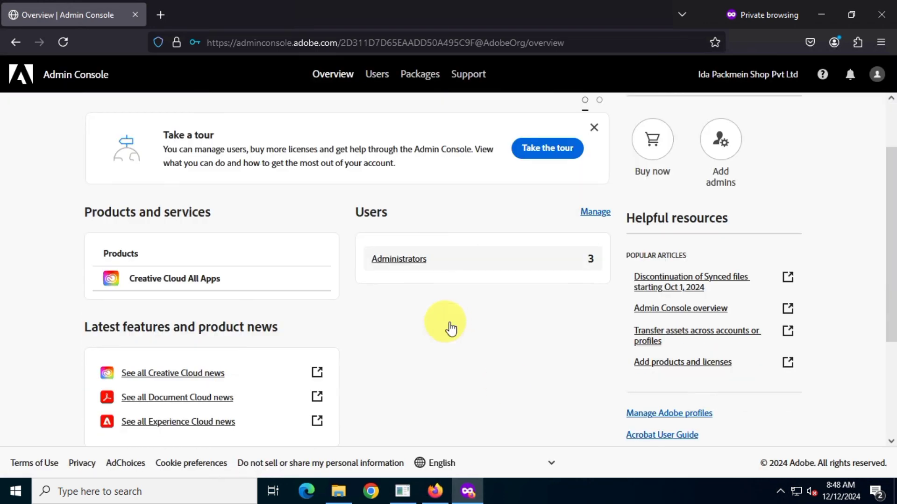
pyautogui.moveTo(466, 281)
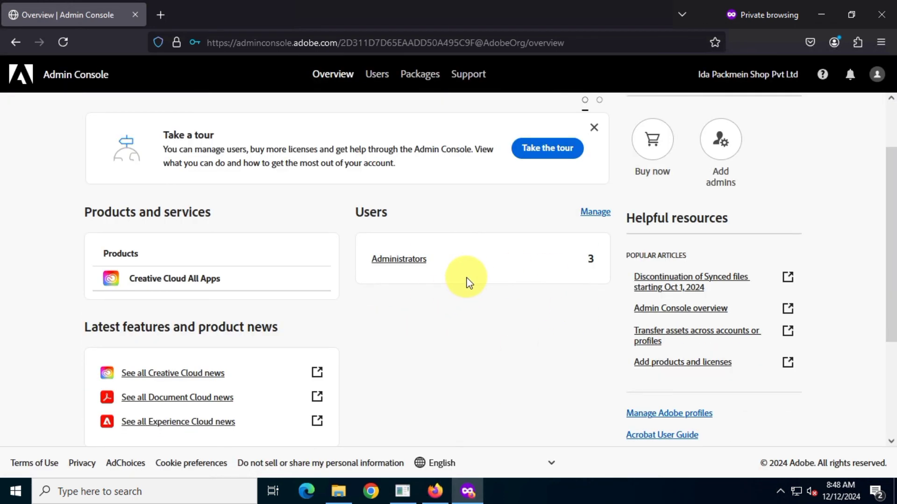
pyautogui.click(420, 74)
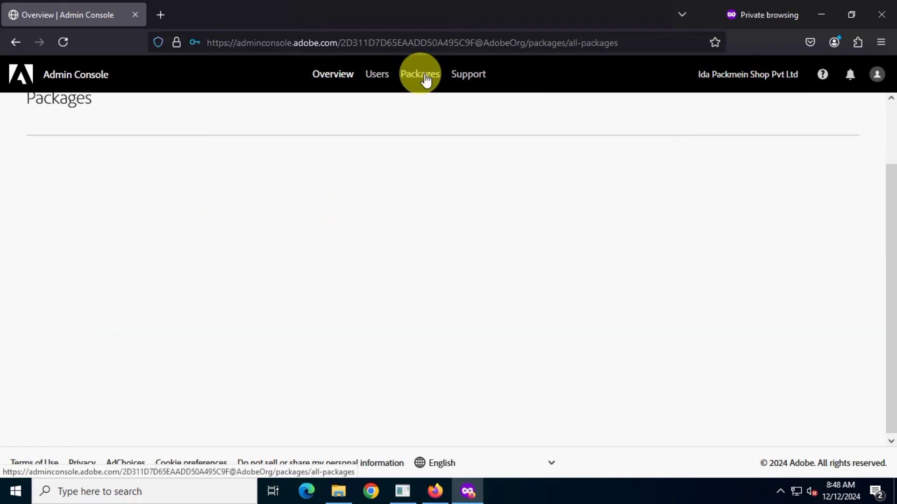
pyautogui.click(419, 74)
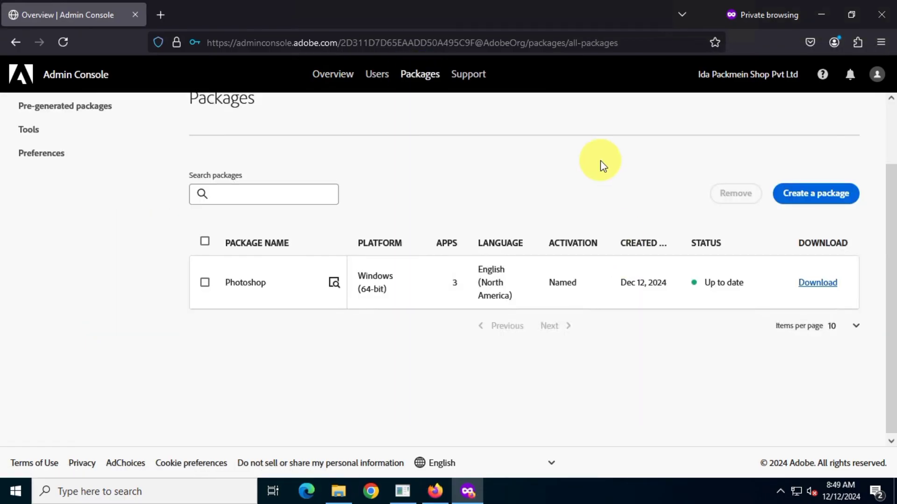
pyautogui.moveTo(501, 183)
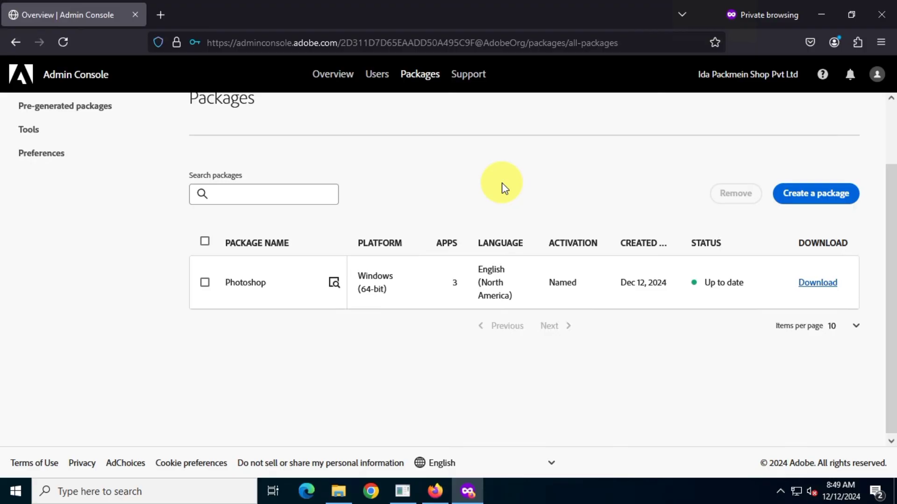
pyautogui.moveTo(816, 282)
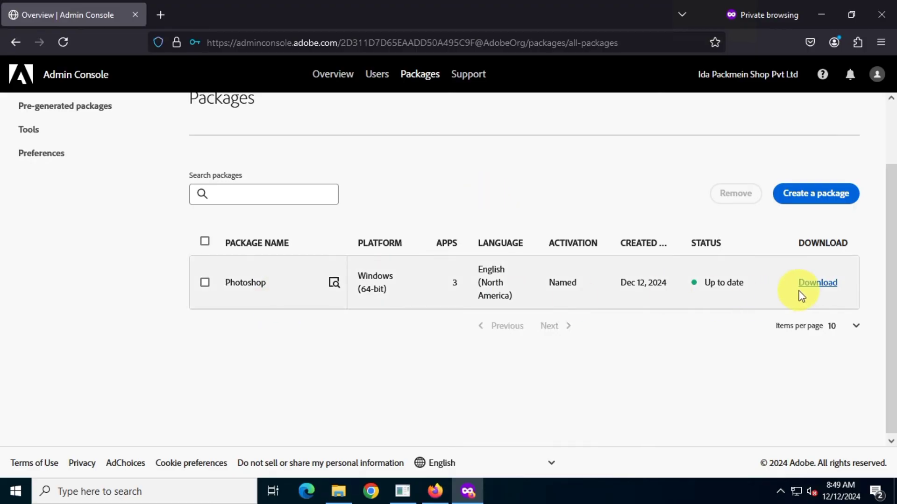
pyautogui.moveTo(204, 282)
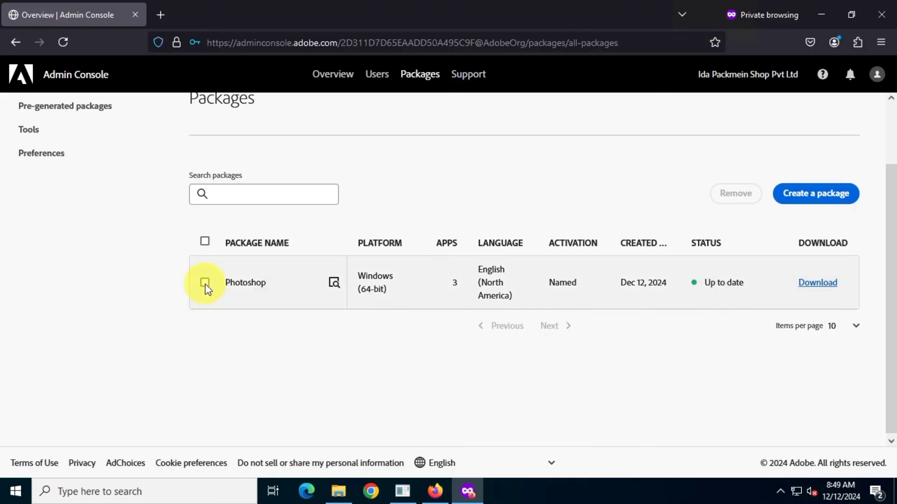
pyautogui.click(205, 282)
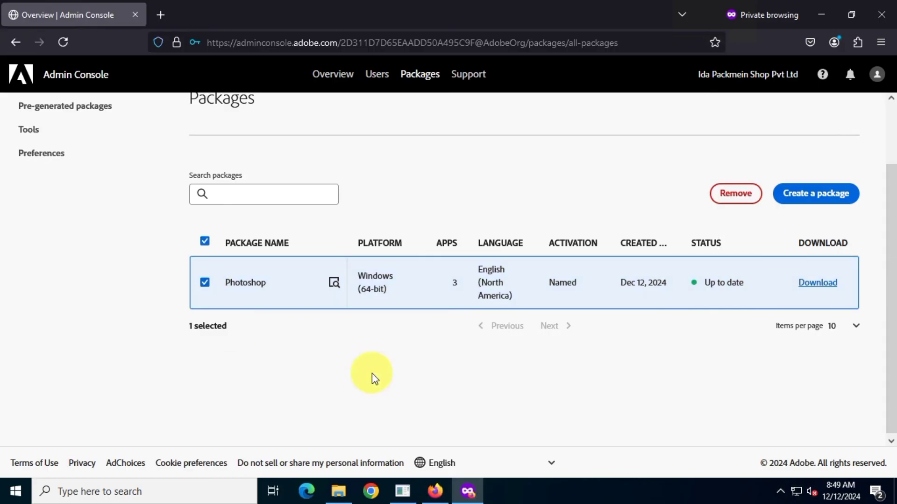
pyautogui.moveTo(815, 194)
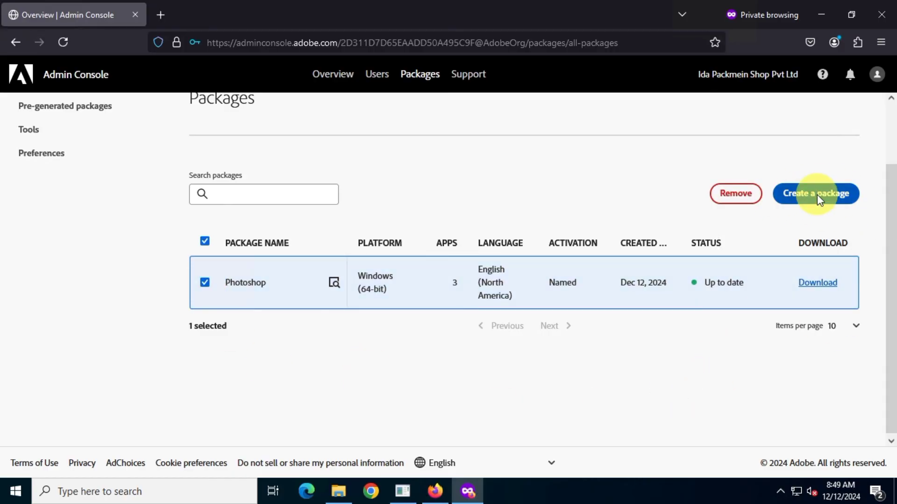
# Start Create a package and view the Mac, then Windows single-app list
pyautogui.click(65, 105)
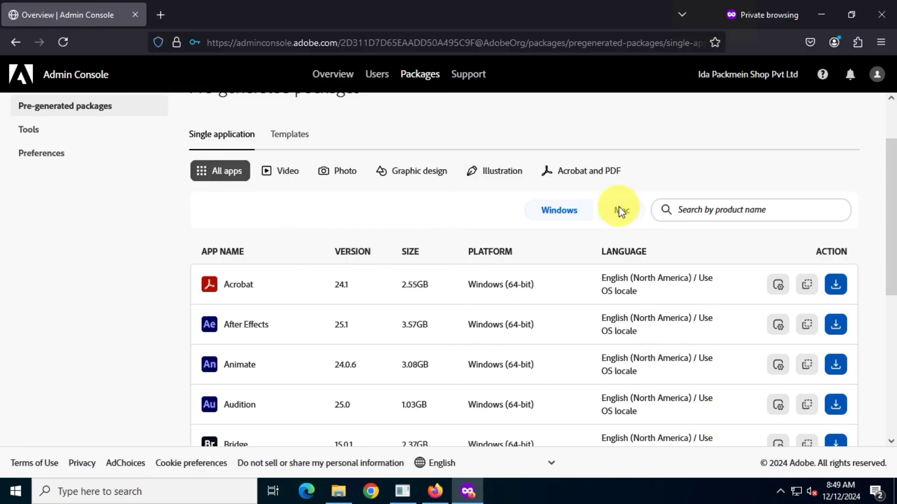
pyautogui.click(620, 210)
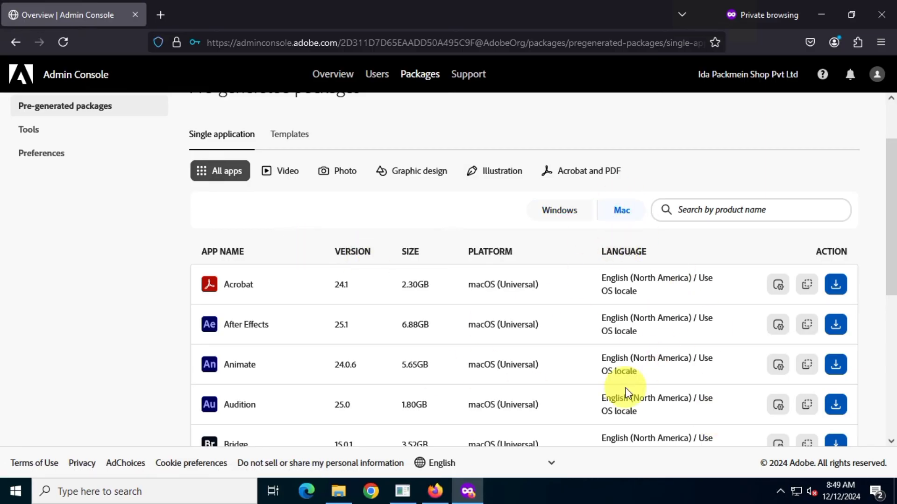
pyautogui.click(559, 211)
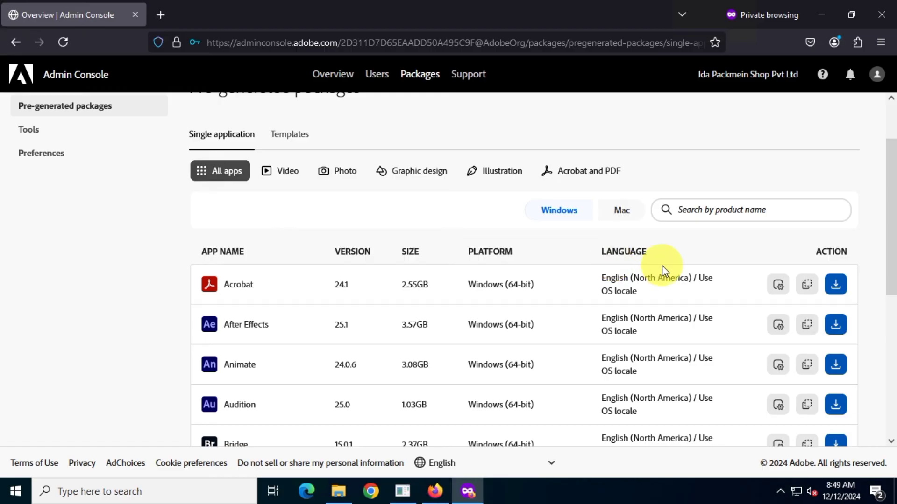
pyautogui.moveTo(259, 208)
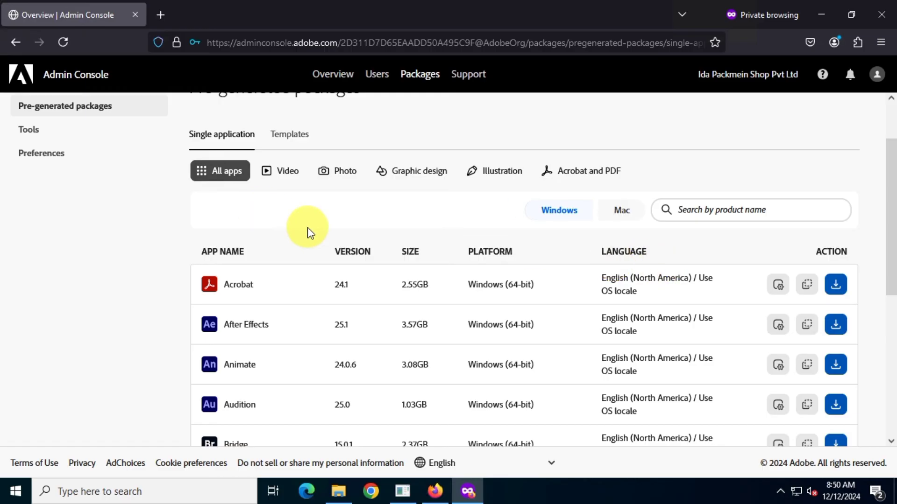
pyautogui.moveTo(442, 214)
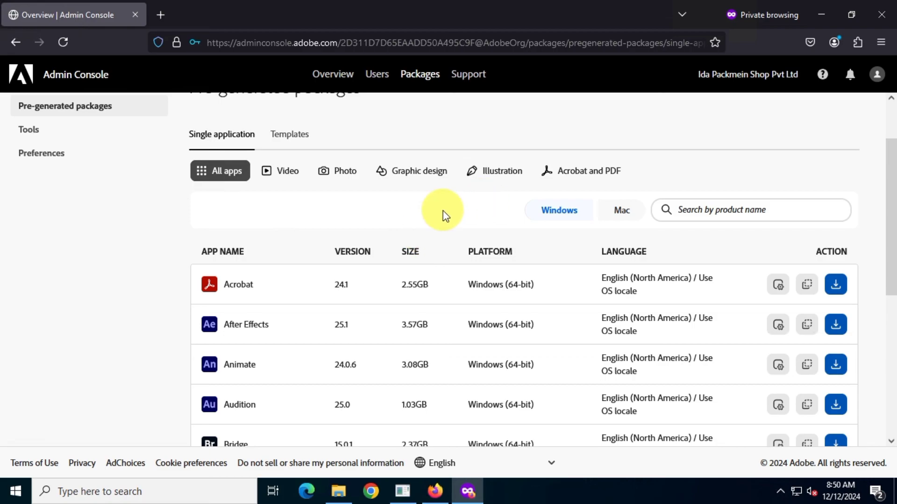